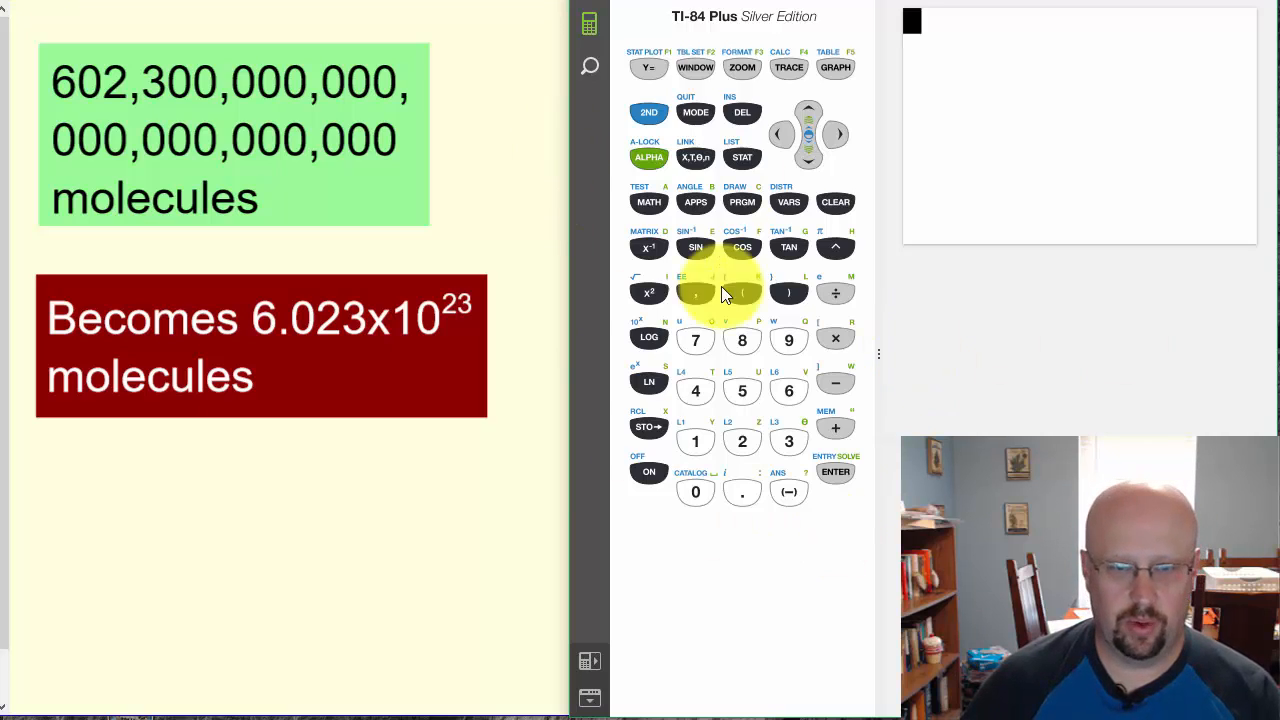
pyautogui.moveTo(836, 472)
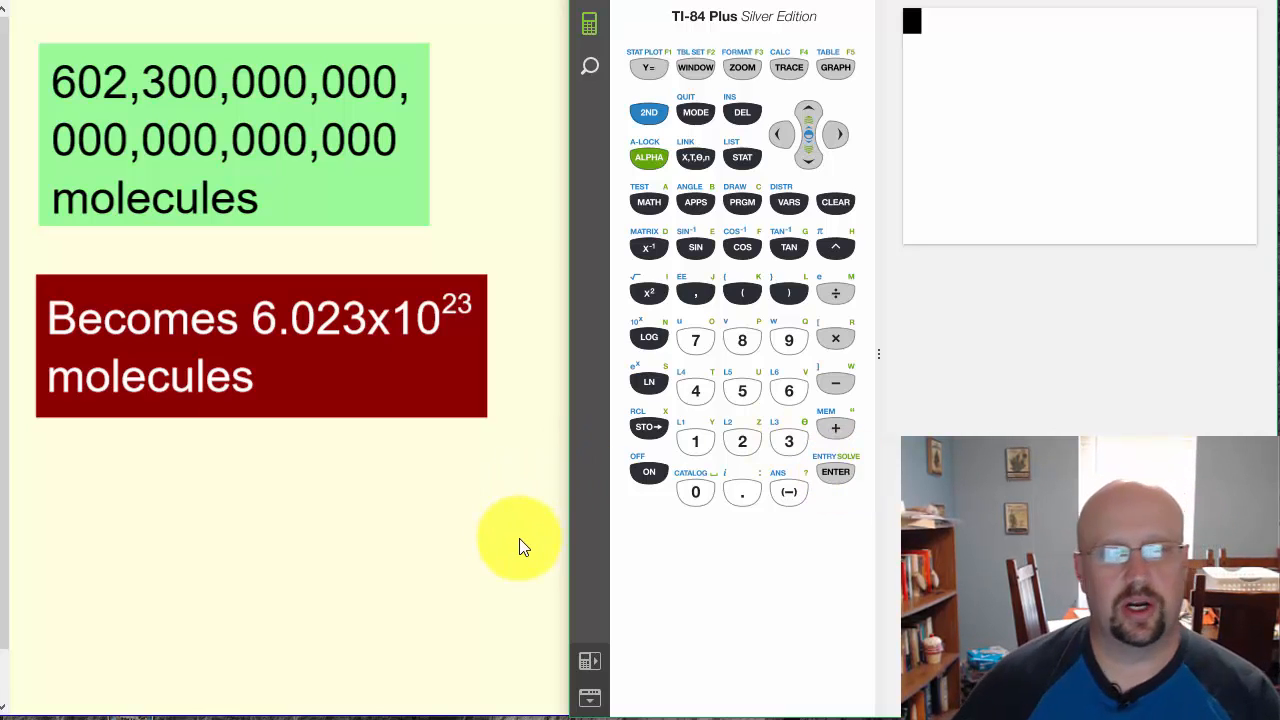
pyautogui.moveTo(224, 50)
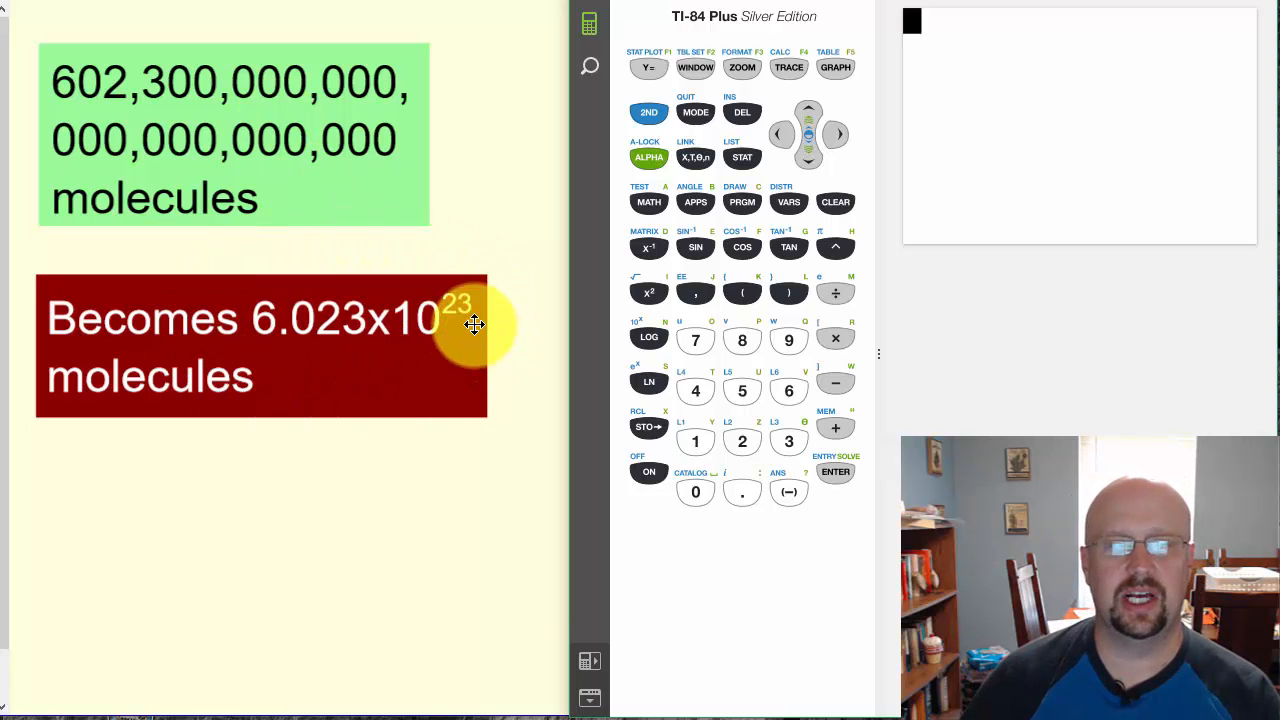
pyautogui.moveTo(448, 344)
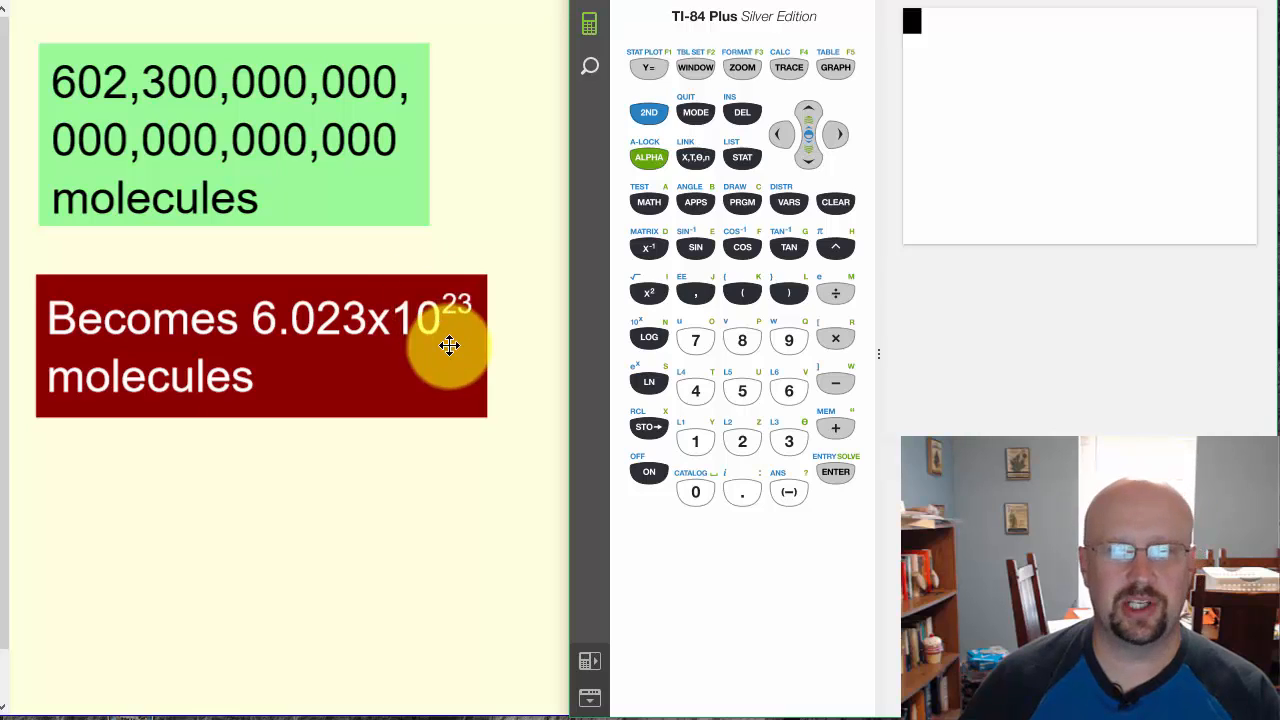
pyautogui.moveTo(250, 310)
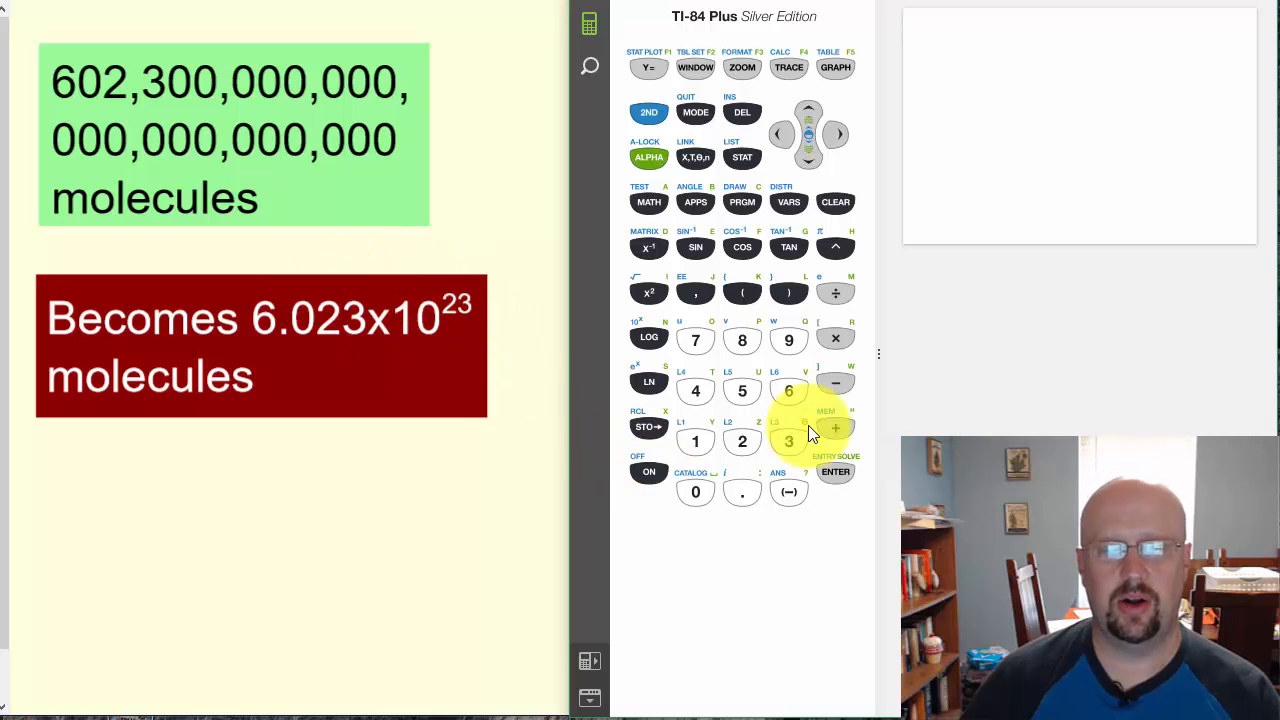
# Evaluate 6.023E23 via 2nd EE, then 6.023*10^23, both returning 6.023E23.
pyautogui.click(742, 492)
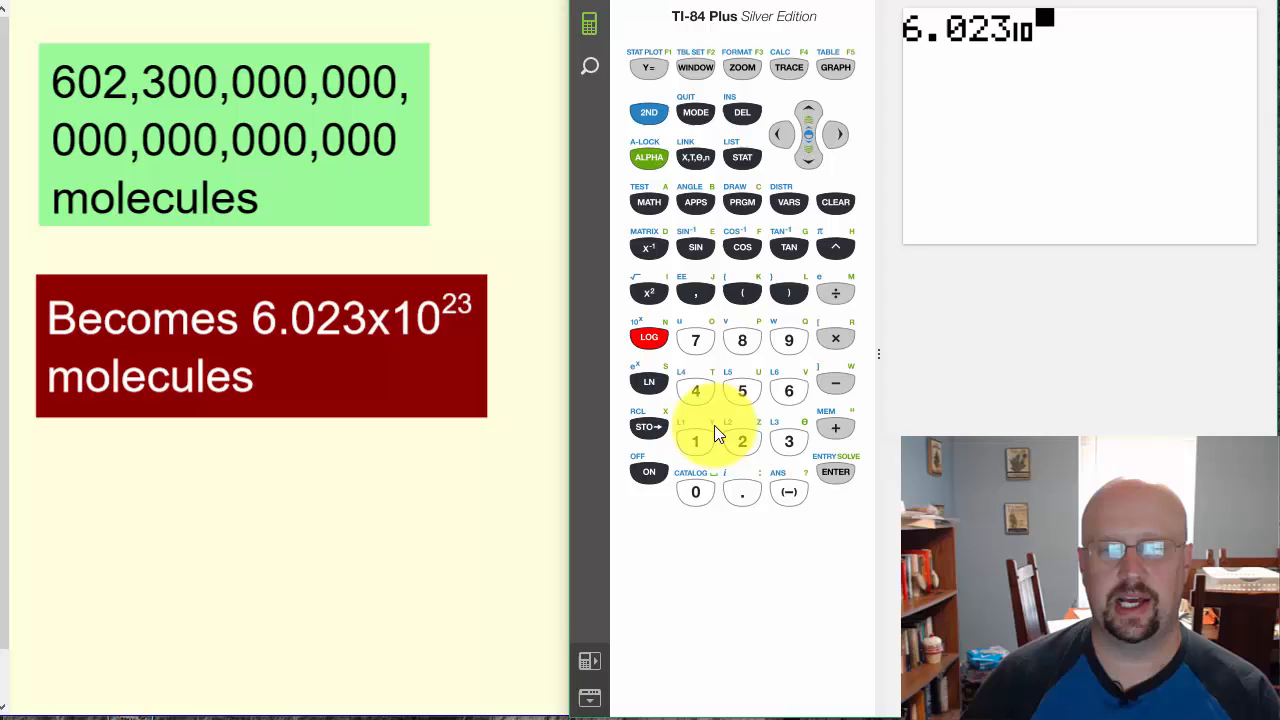
pyautogui.click(836, 472)
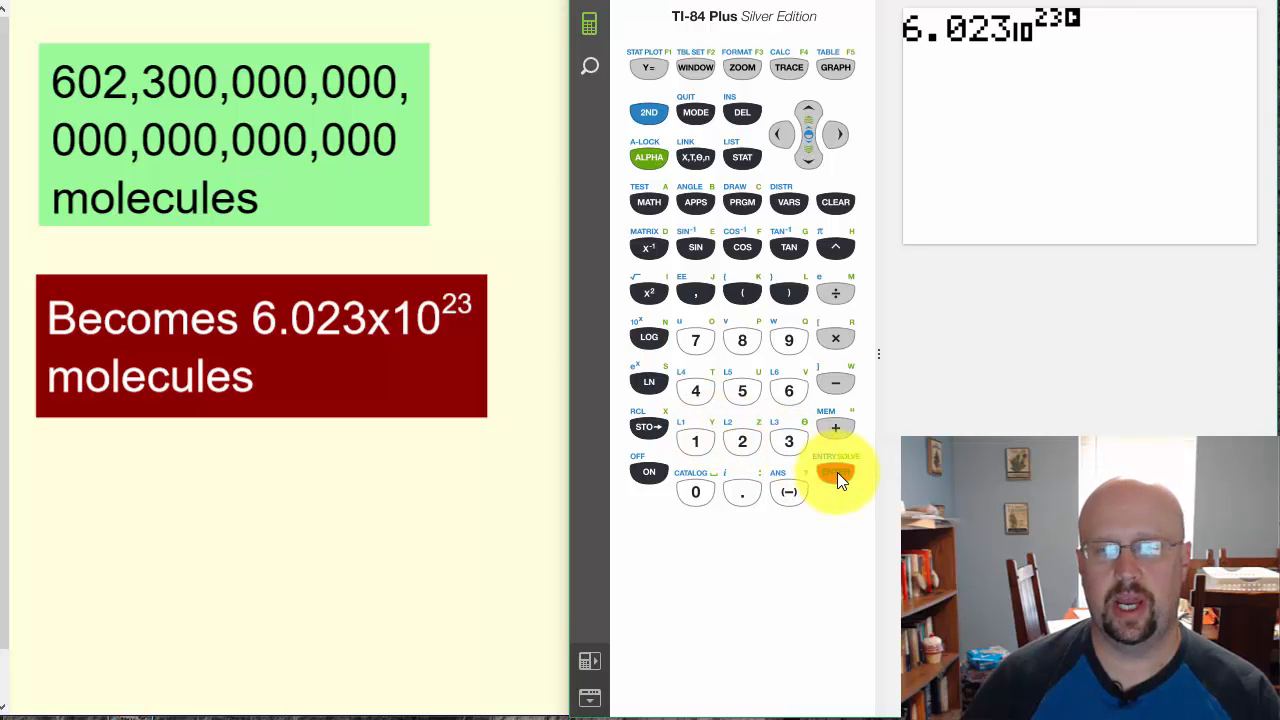
pyautogui.click(836, 472)
pyautogui.write('6.023*')
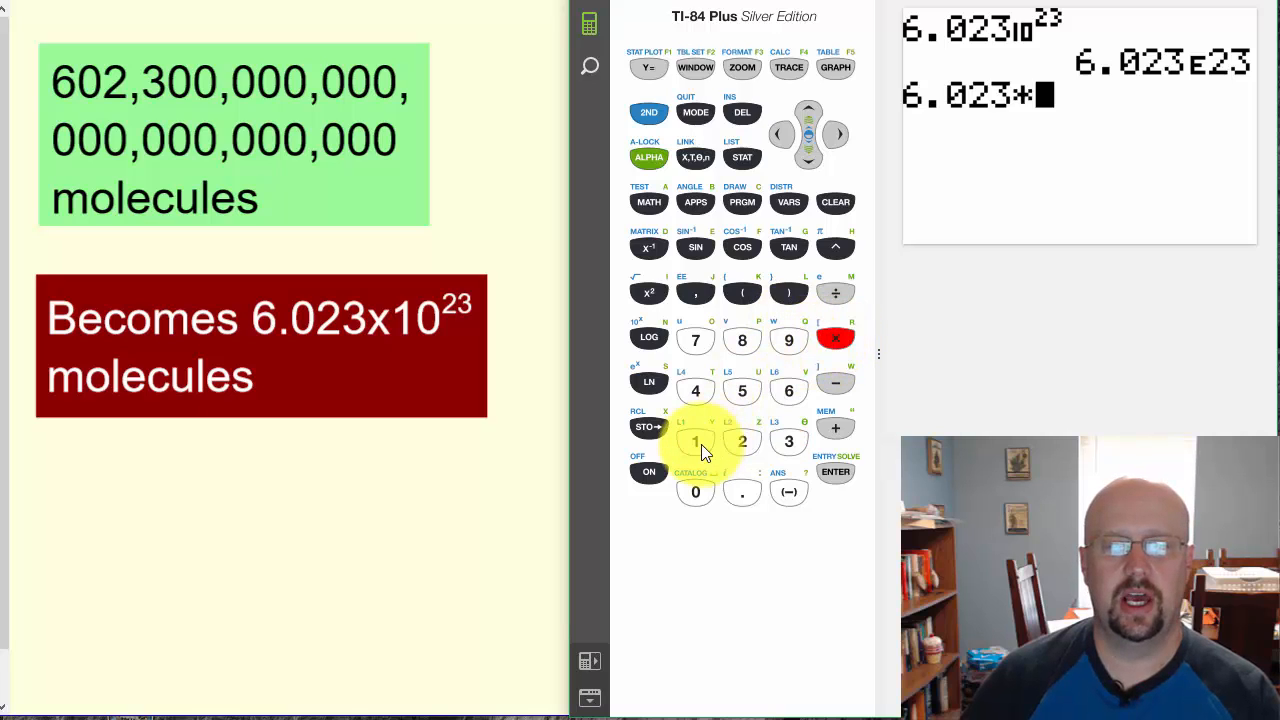
pyautogui.click(696, 442)
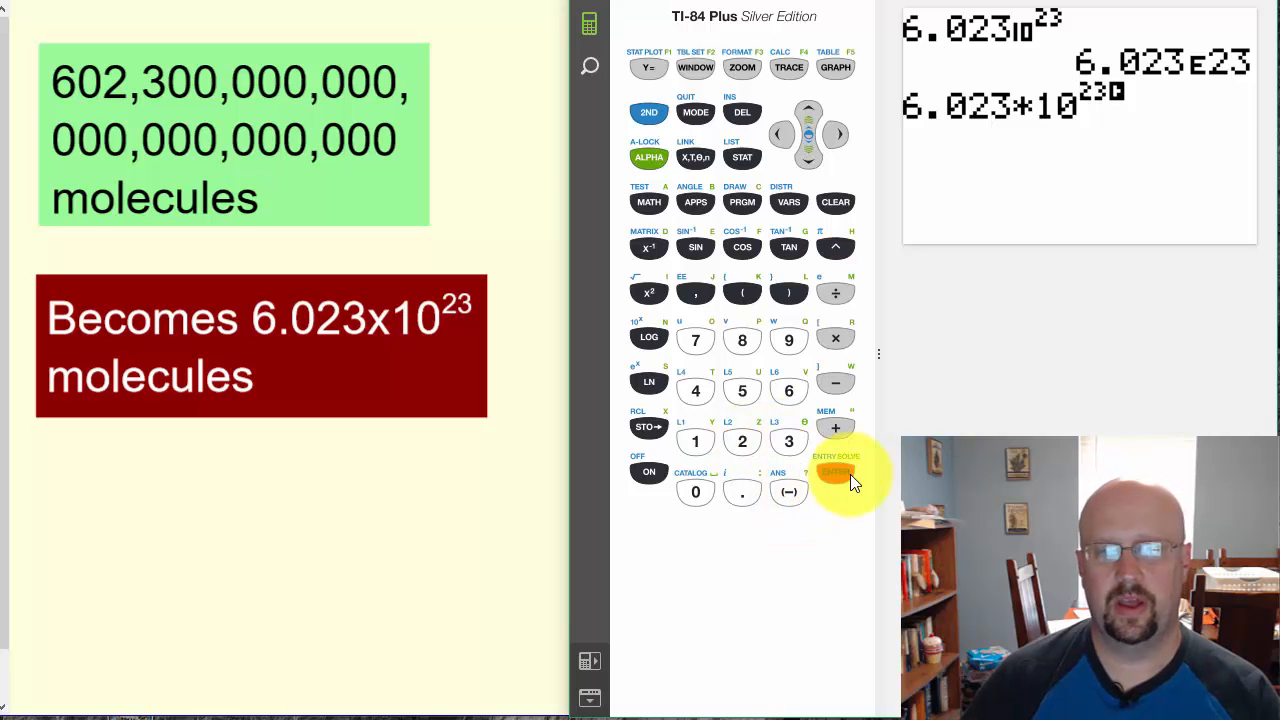
pyautogui.click(836, 472)
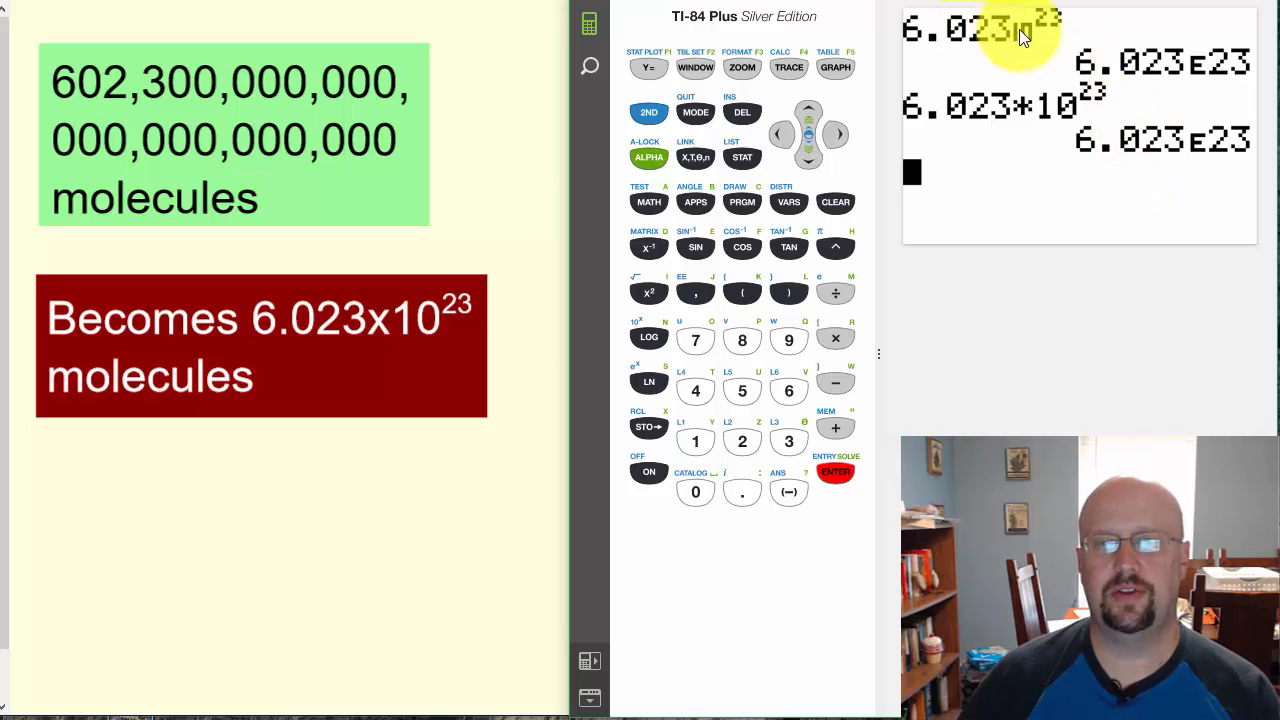
pyautogui.moveTo(1030, 56)
pyautogui.write('6')
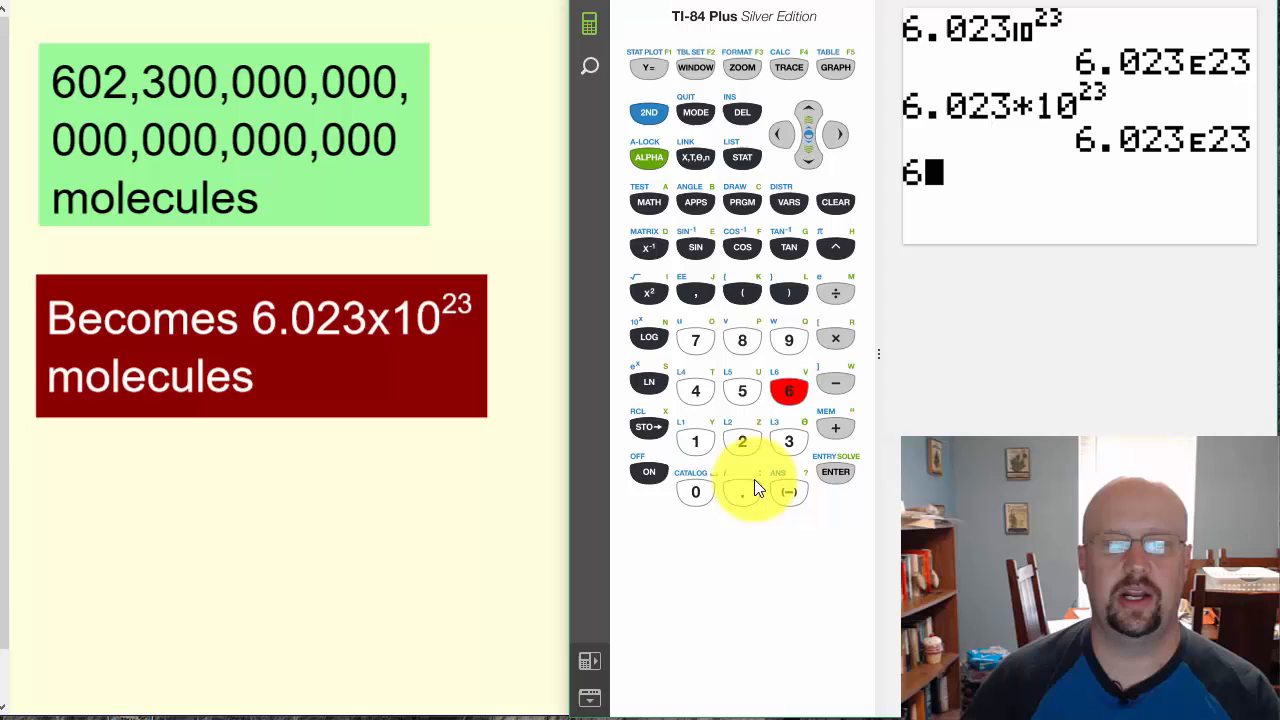
# Re-enter 6.023E23 with the EE marker and evaluate it to 6.023E23.
pyautogui.click(742, 442)
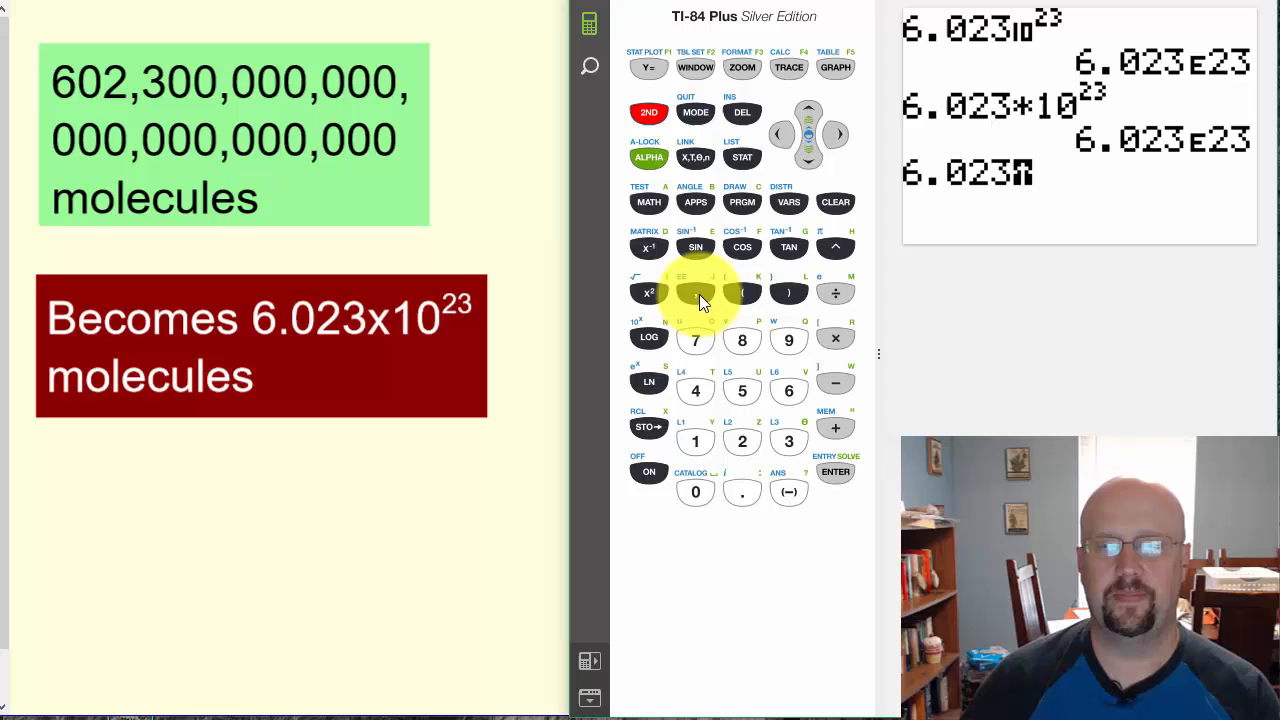
pyautogui.click(696, 292)
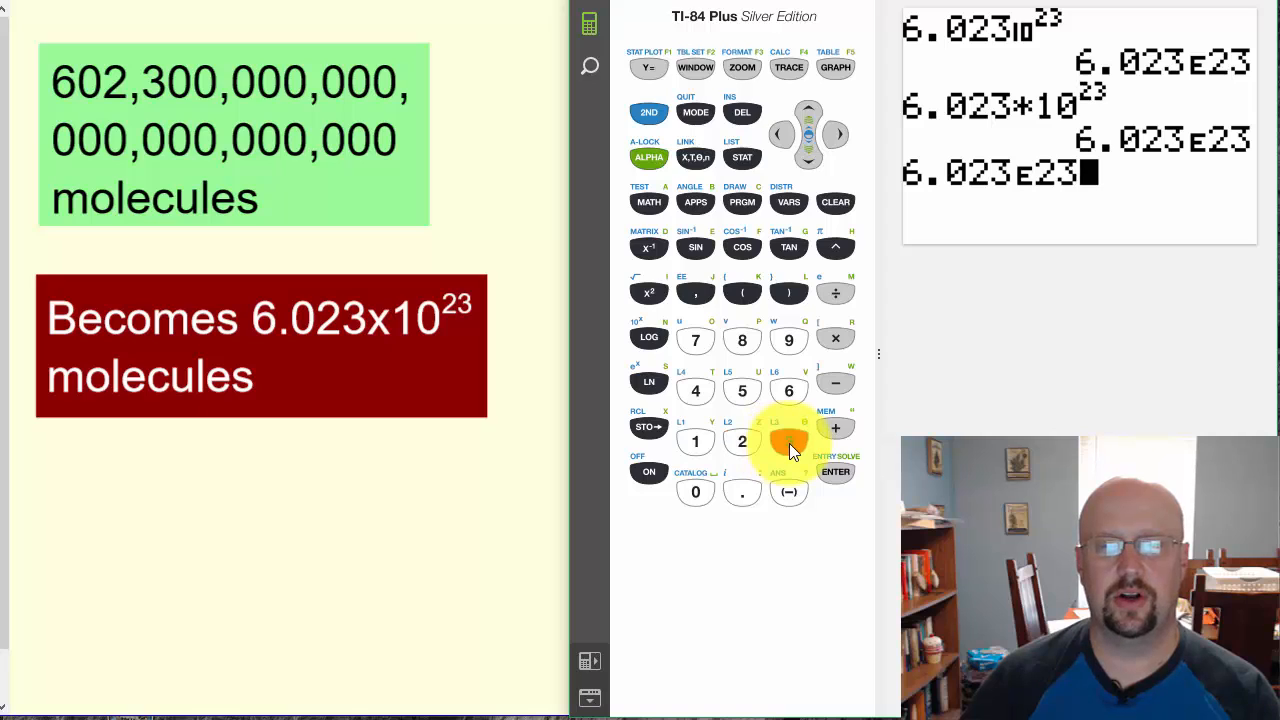
pyautogui.click(788, 442)
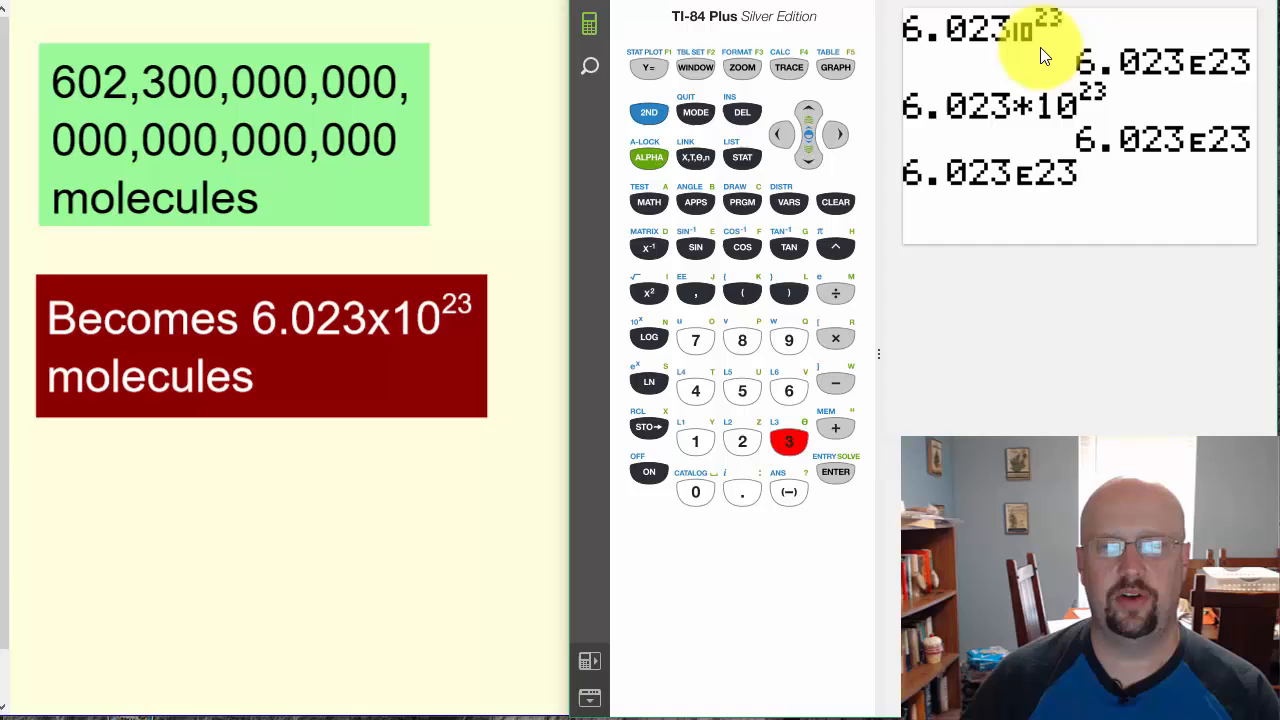
pyautogui.click(836, 472)
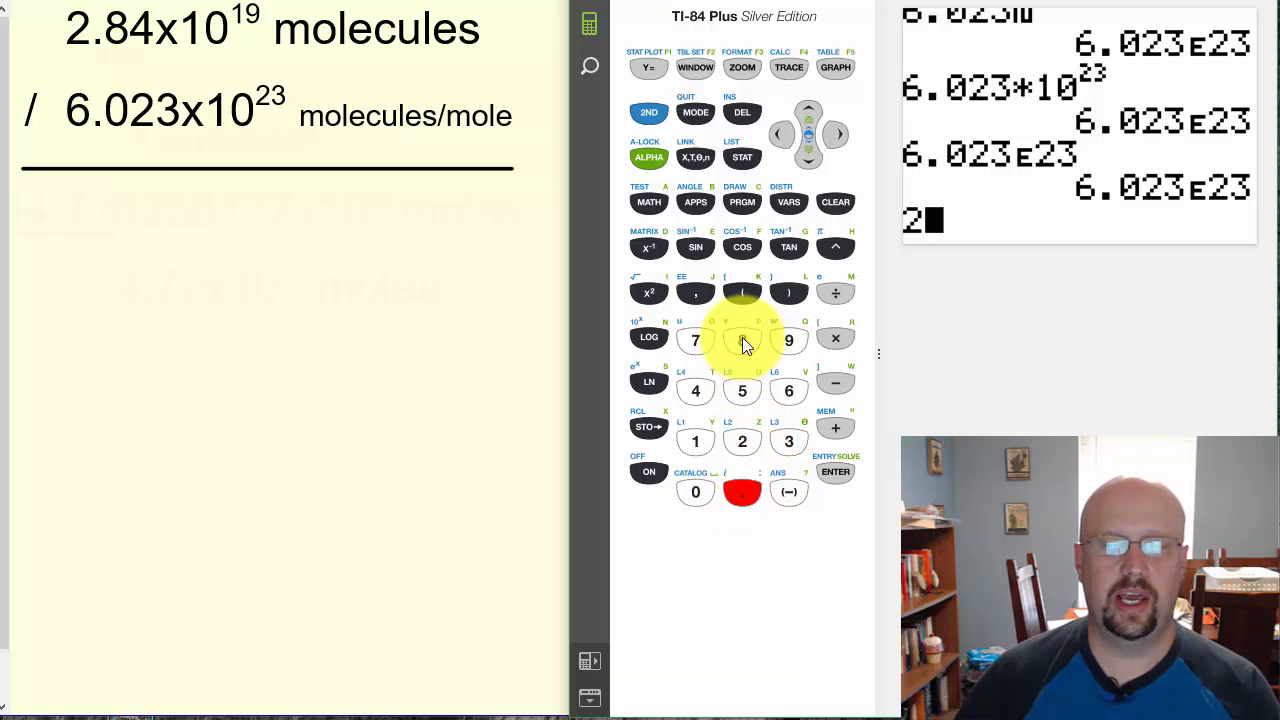
# Evaluate 2.84E19/6.023E23 to get 4.715258177E-5 moles.
pyautogui.click(696, 390)
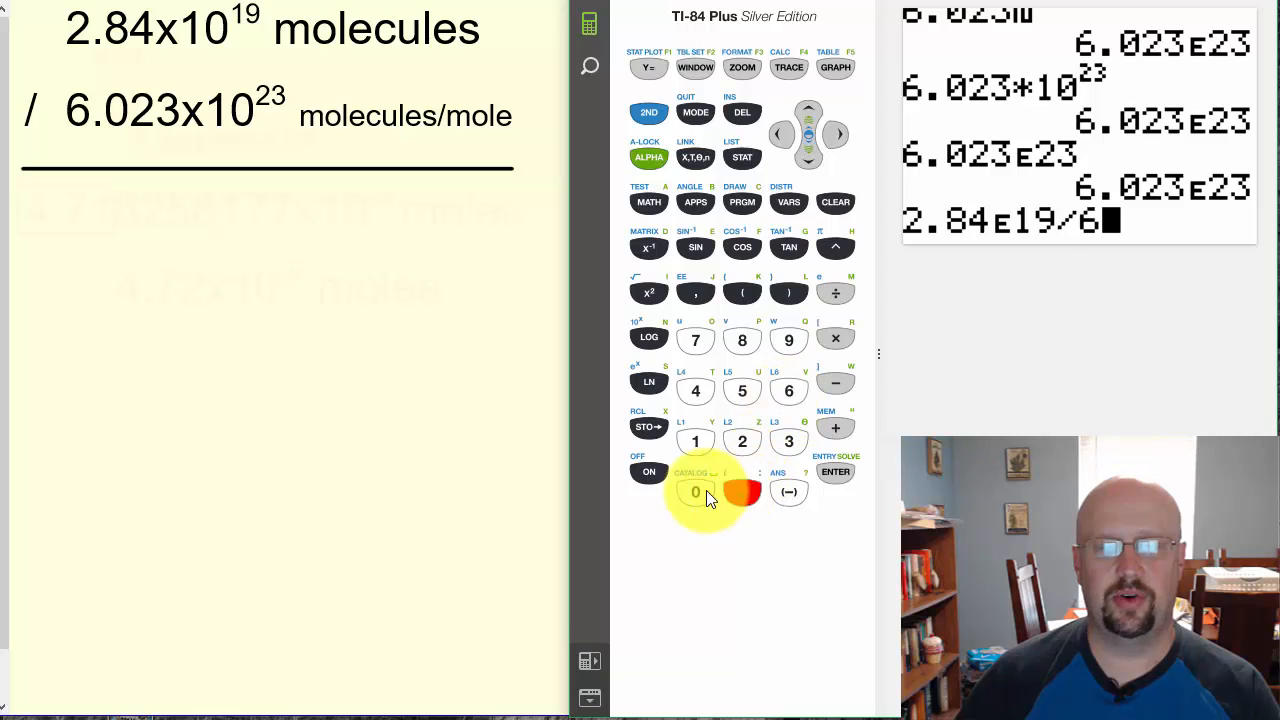
pyautogui.click(788, 442)
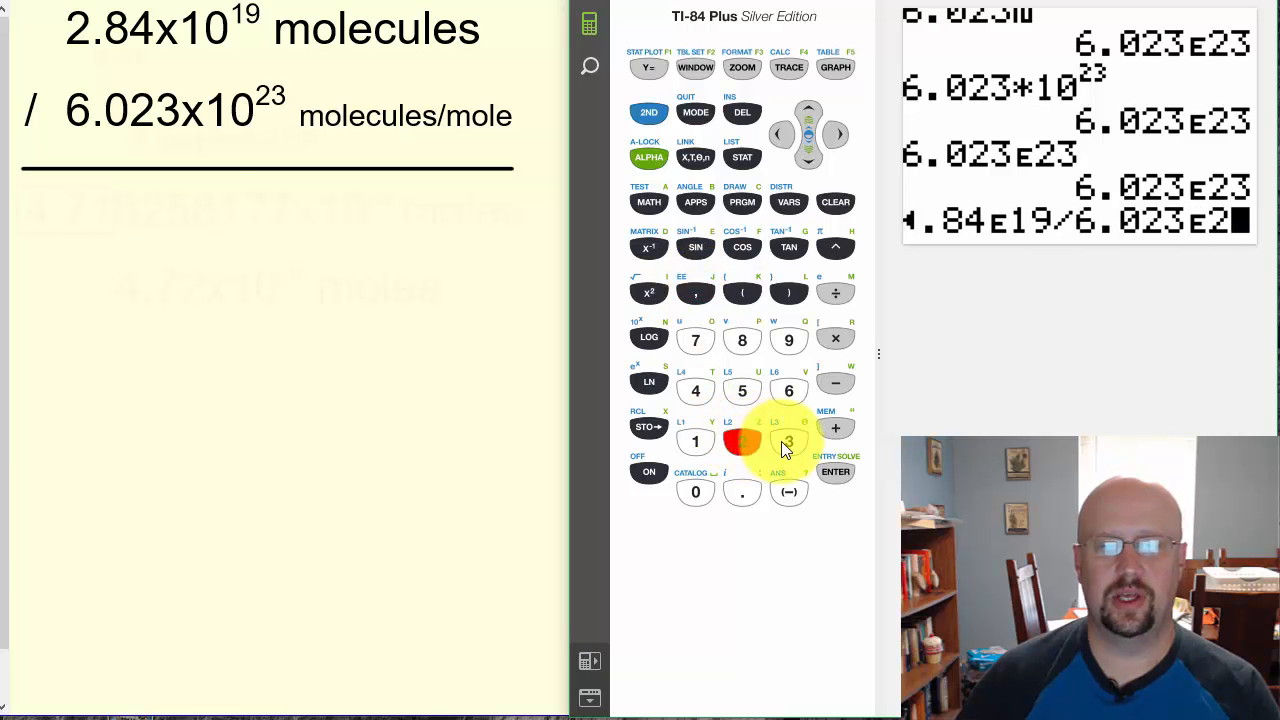
pyautogui.click(836, 472)
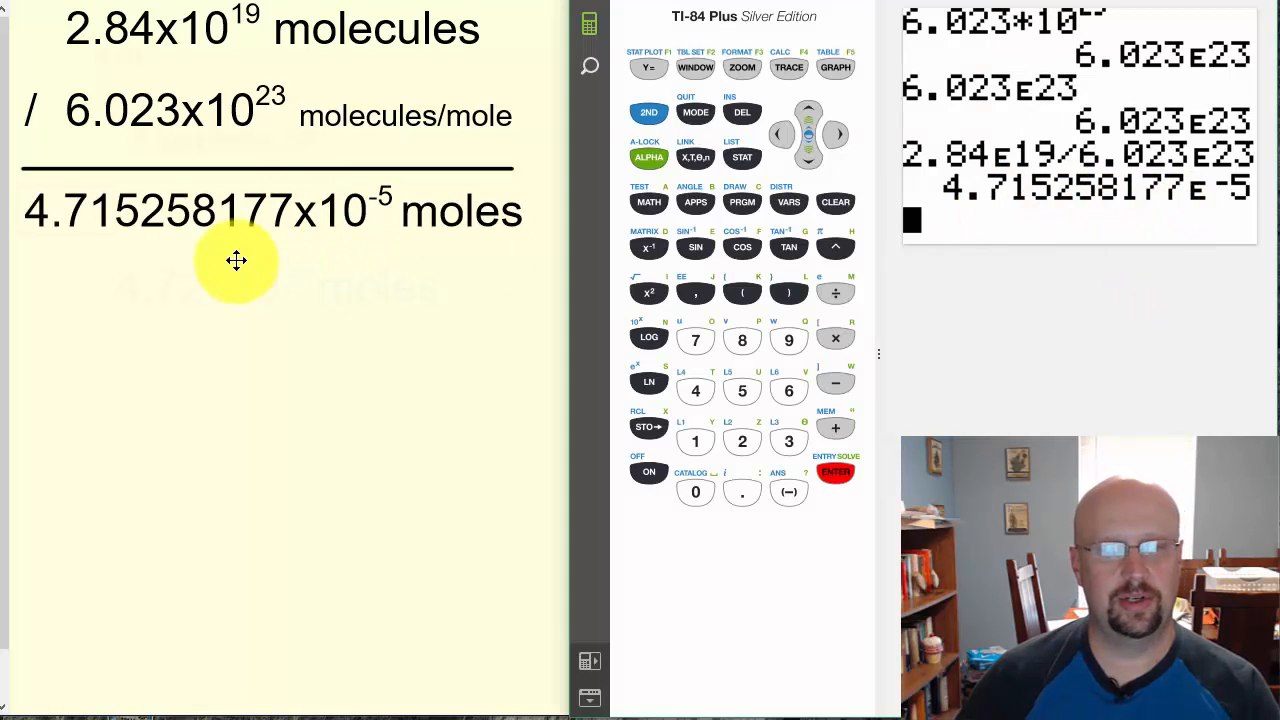
pyautogui.moveTo(222, 260)
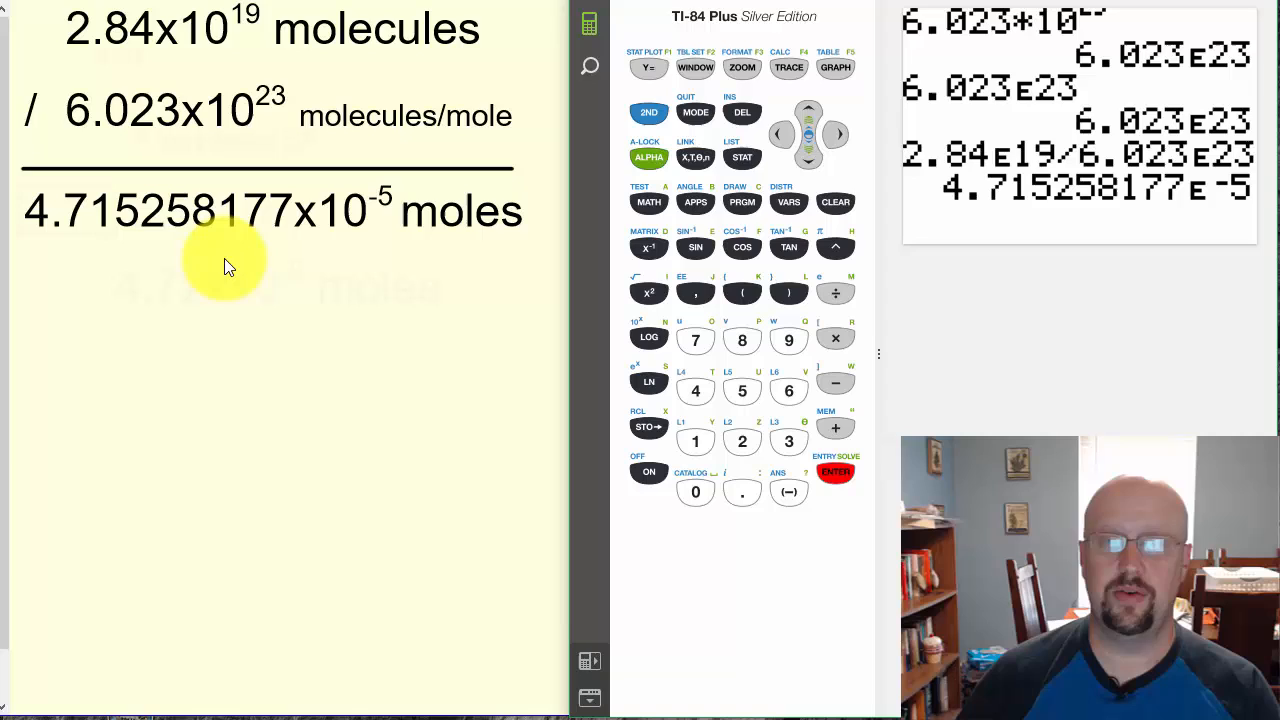
pyautogui.moveTo(108, 260)
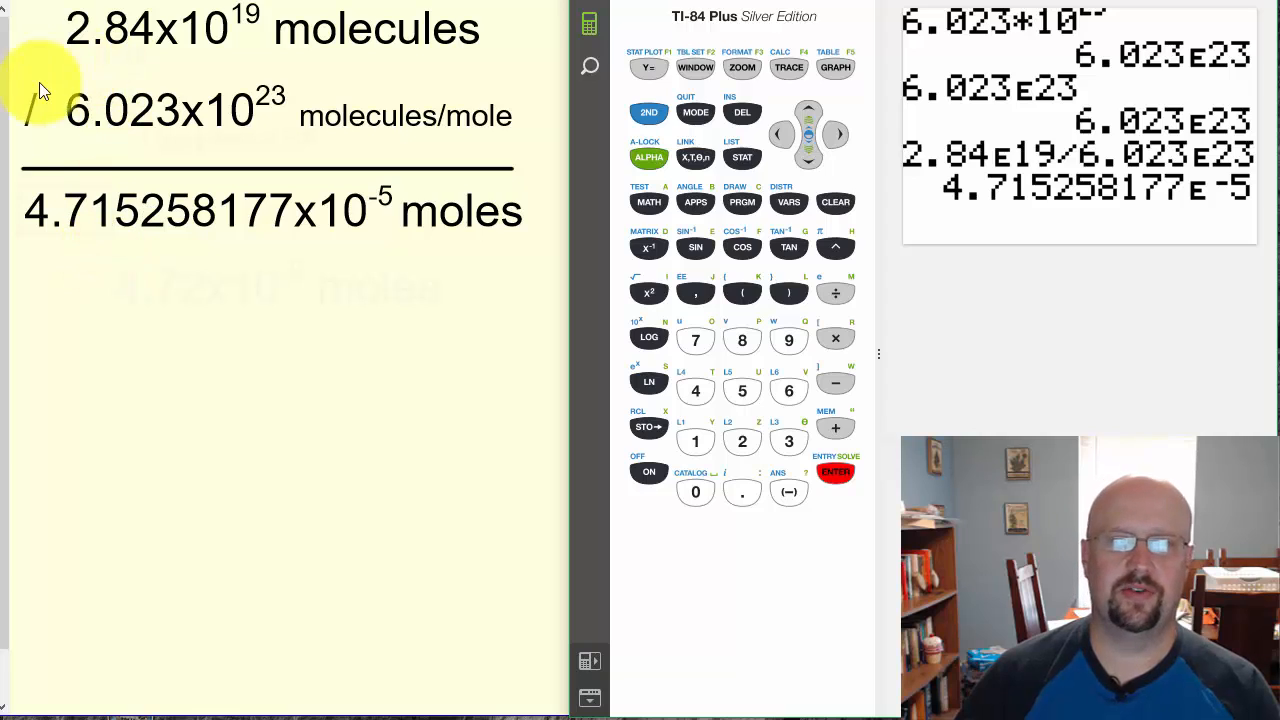
pyautogui.moveTo(230, 118)
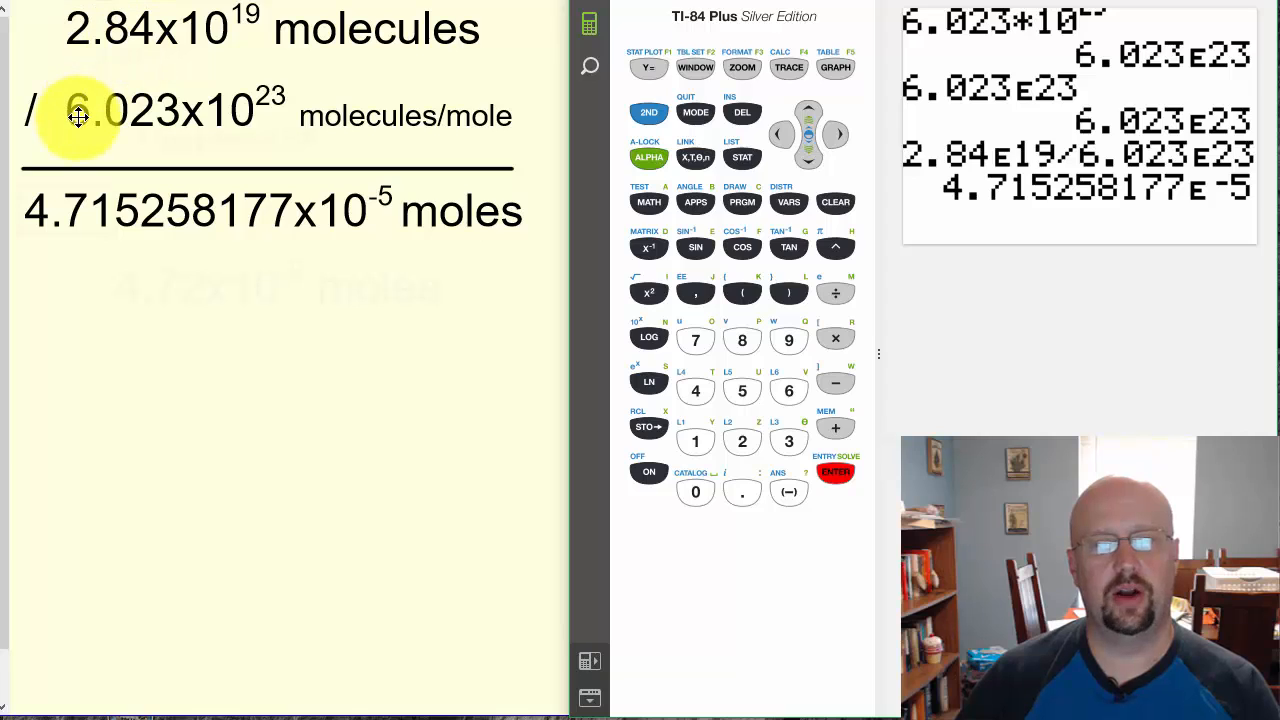
pyautogui.moveTo(128, 96)
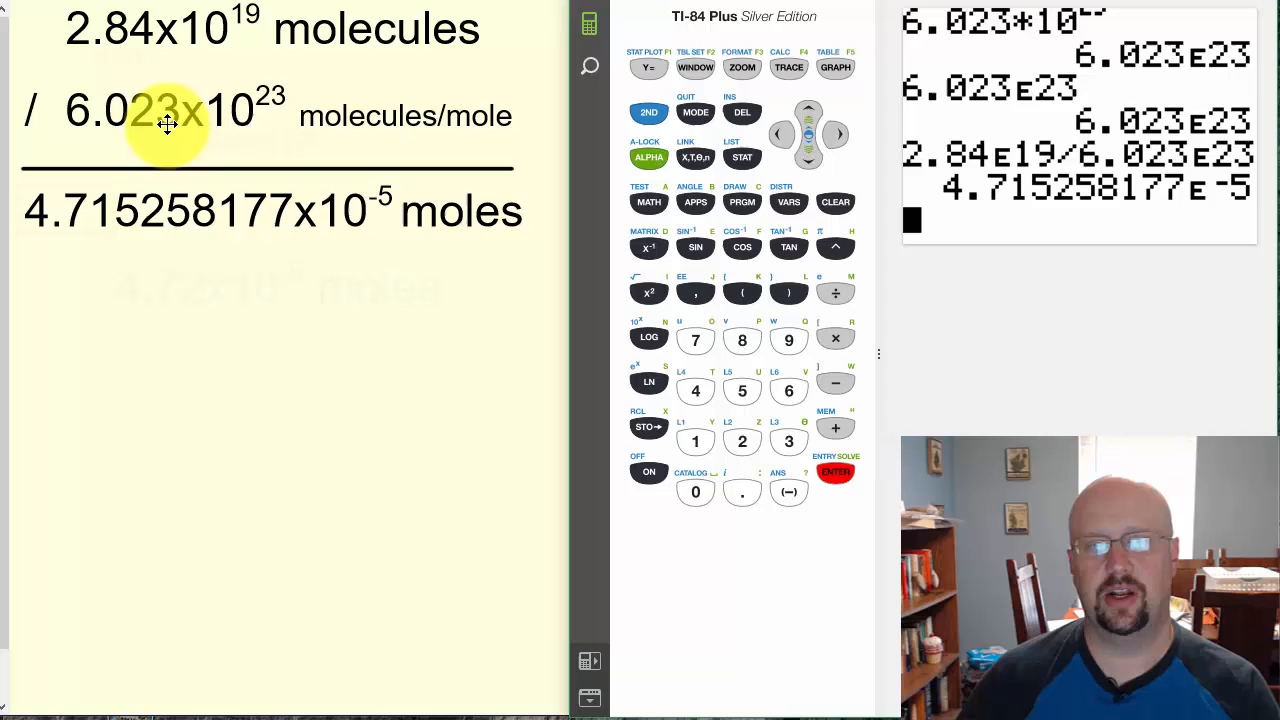
pyautogui.moveTo(270, 110)
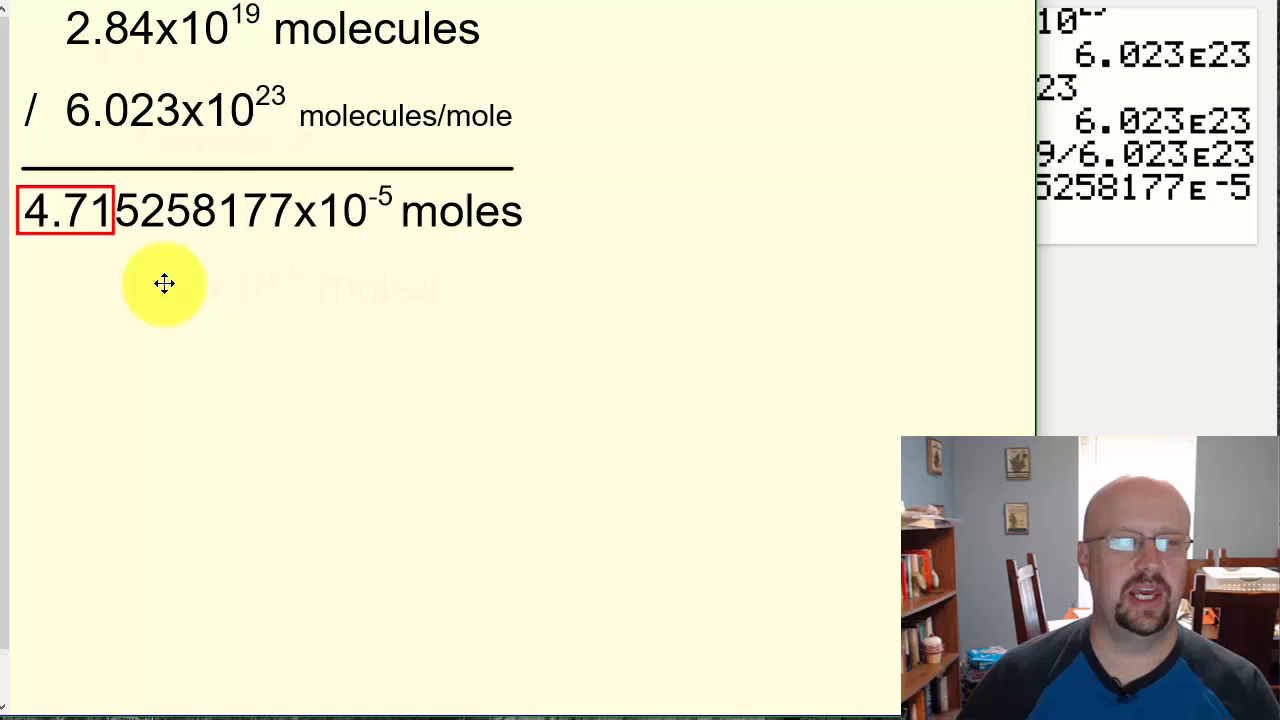
pyautogui.moveTo(208, 296)
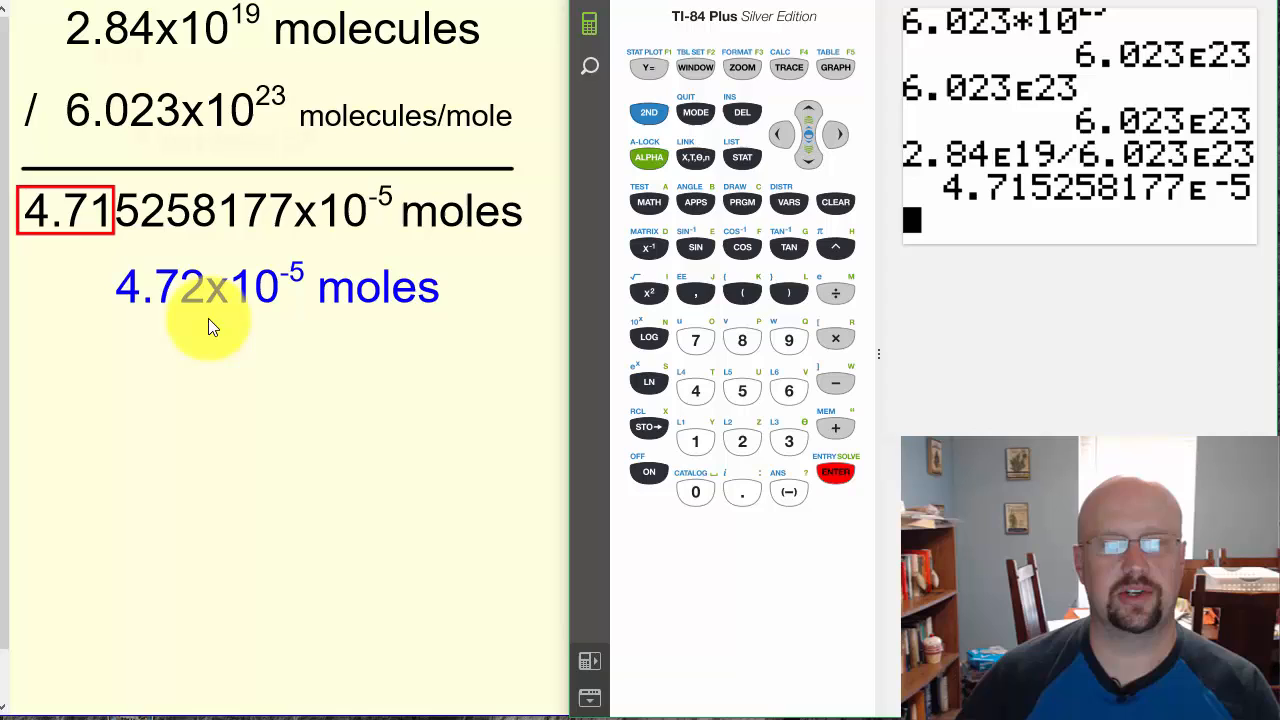
pyautogui.moveTo(344, 324)
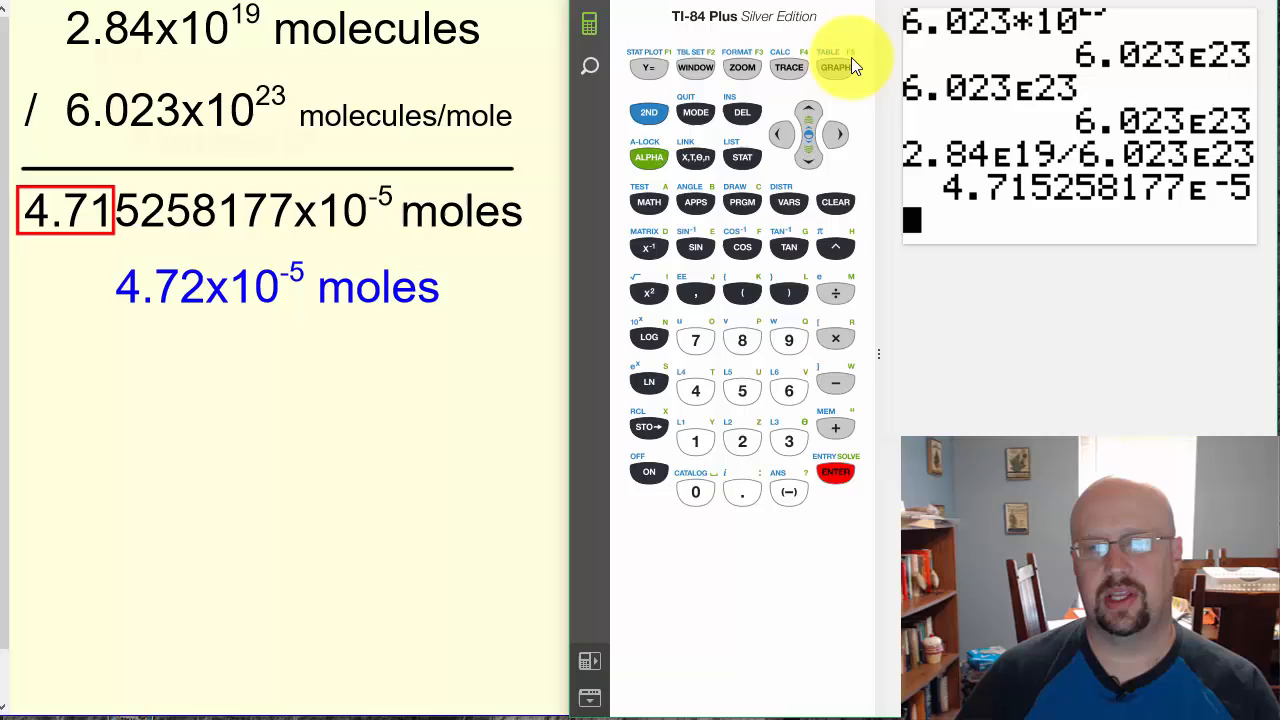
pyautogui.moveTo(836, 68)
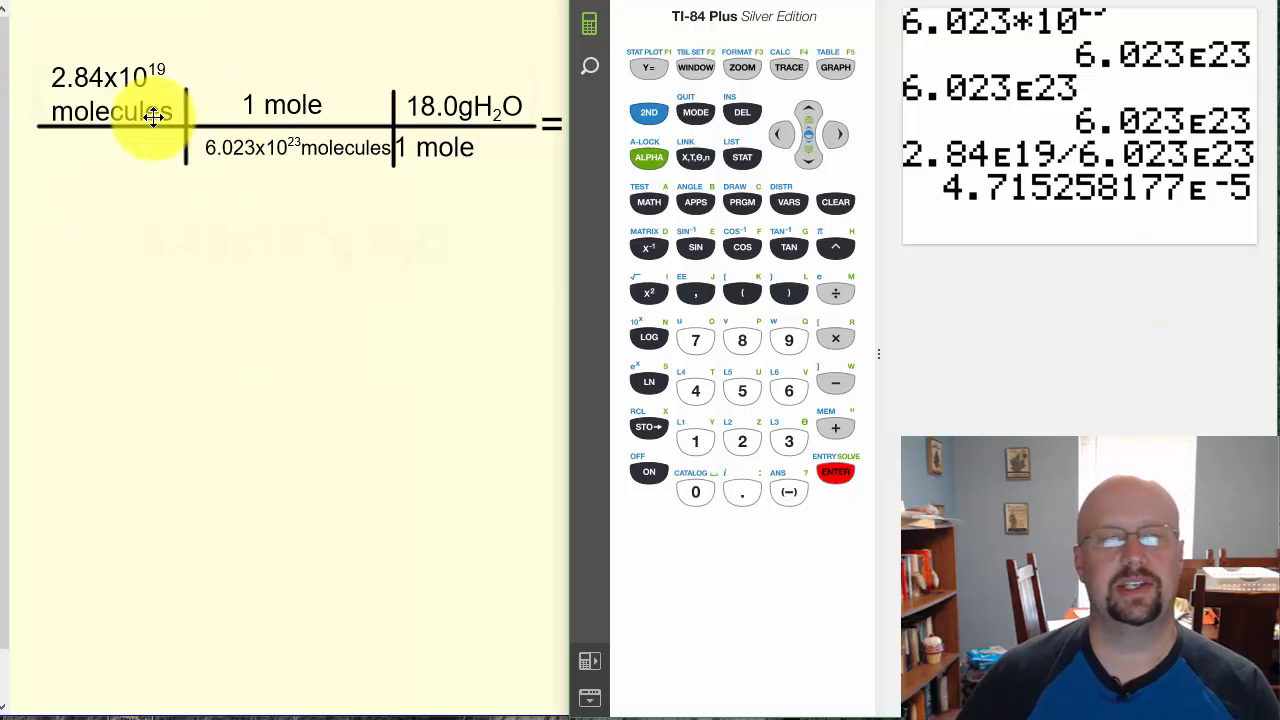
pyautogui.moveTo(152, 220)
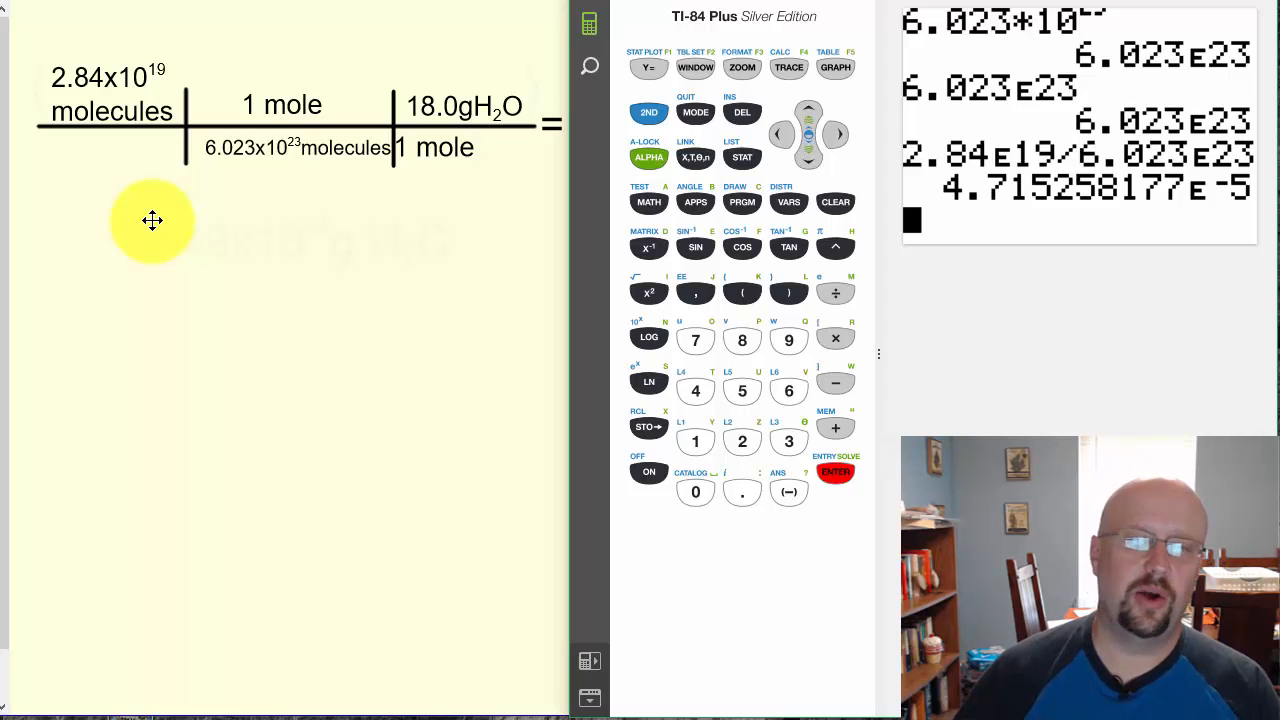
pyautogui.moveTo(224, 210)
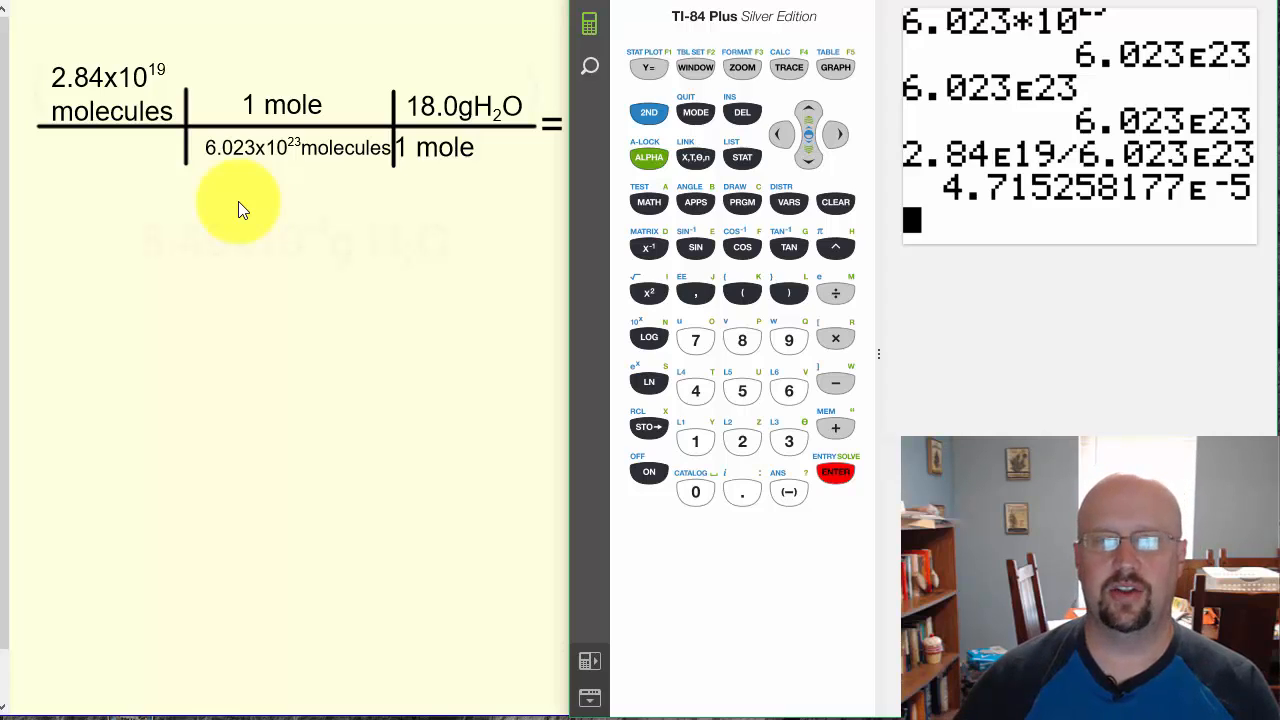
pyautogui.moveTo(256, 178)
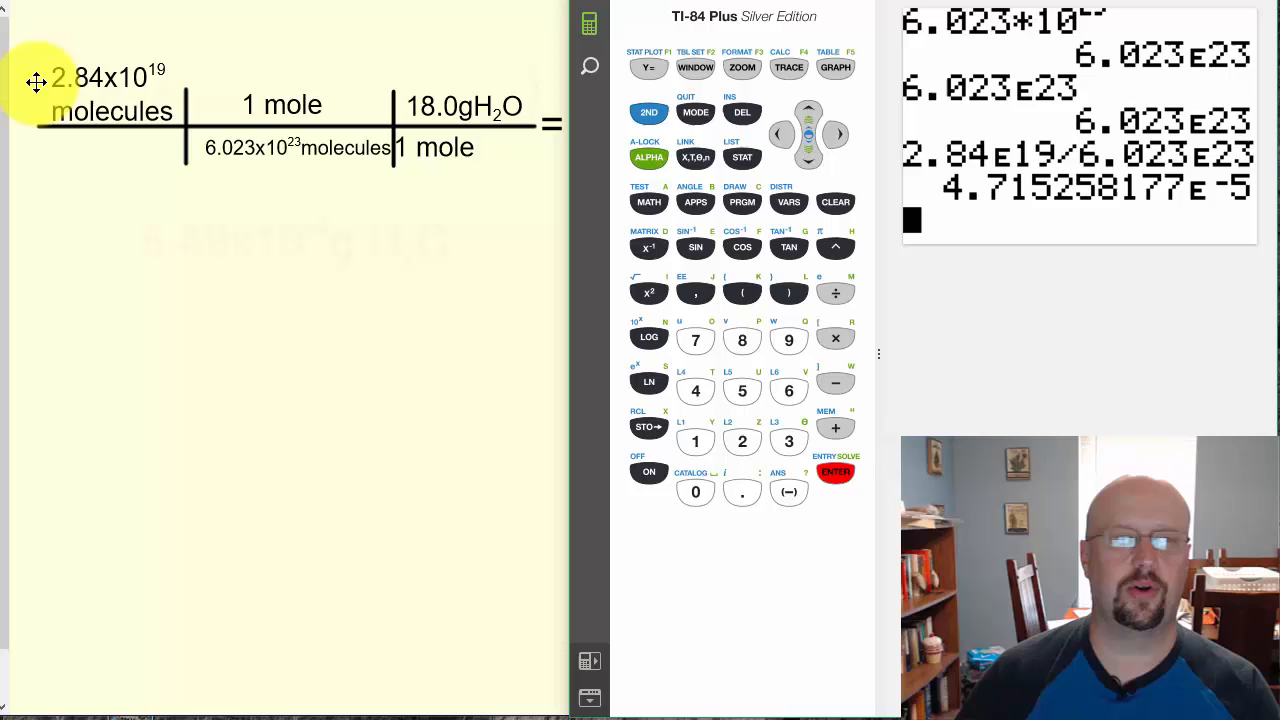
pyautogui.moveTo(176, 220)
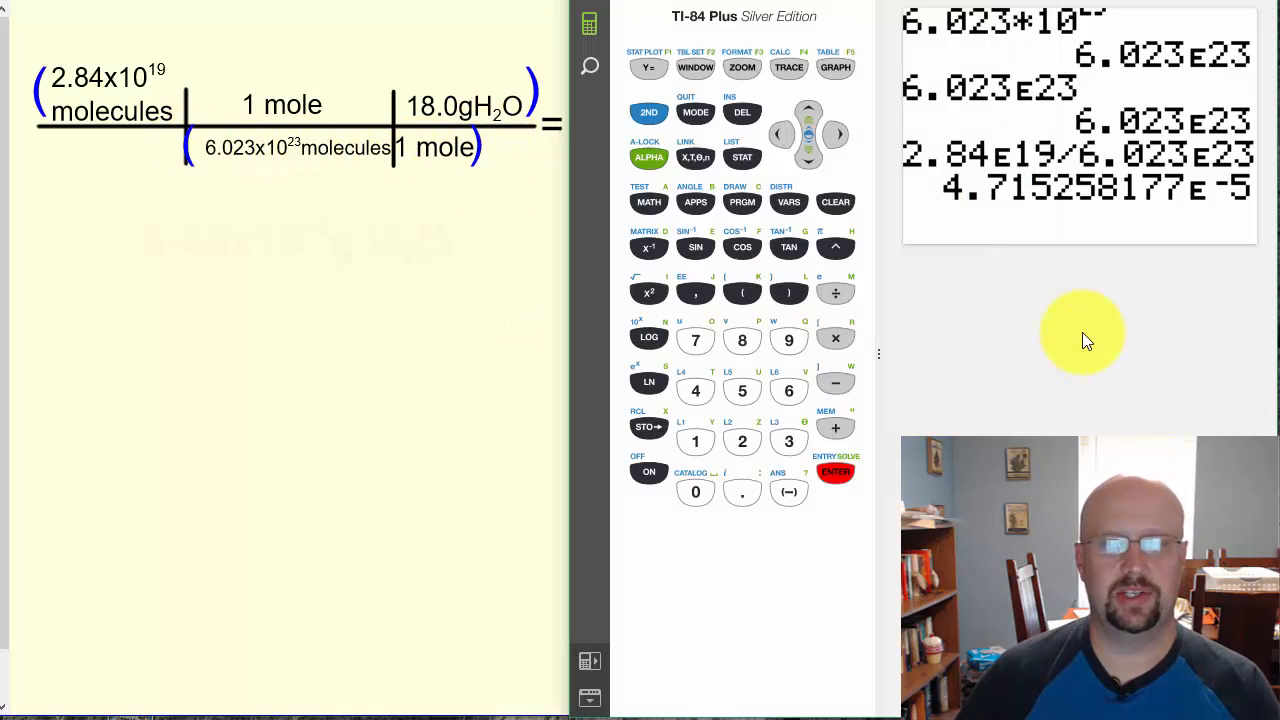
# Clear the screen and enter (2.84E19*1 as the start of the numerator.
pyautogui.click(836, 202)
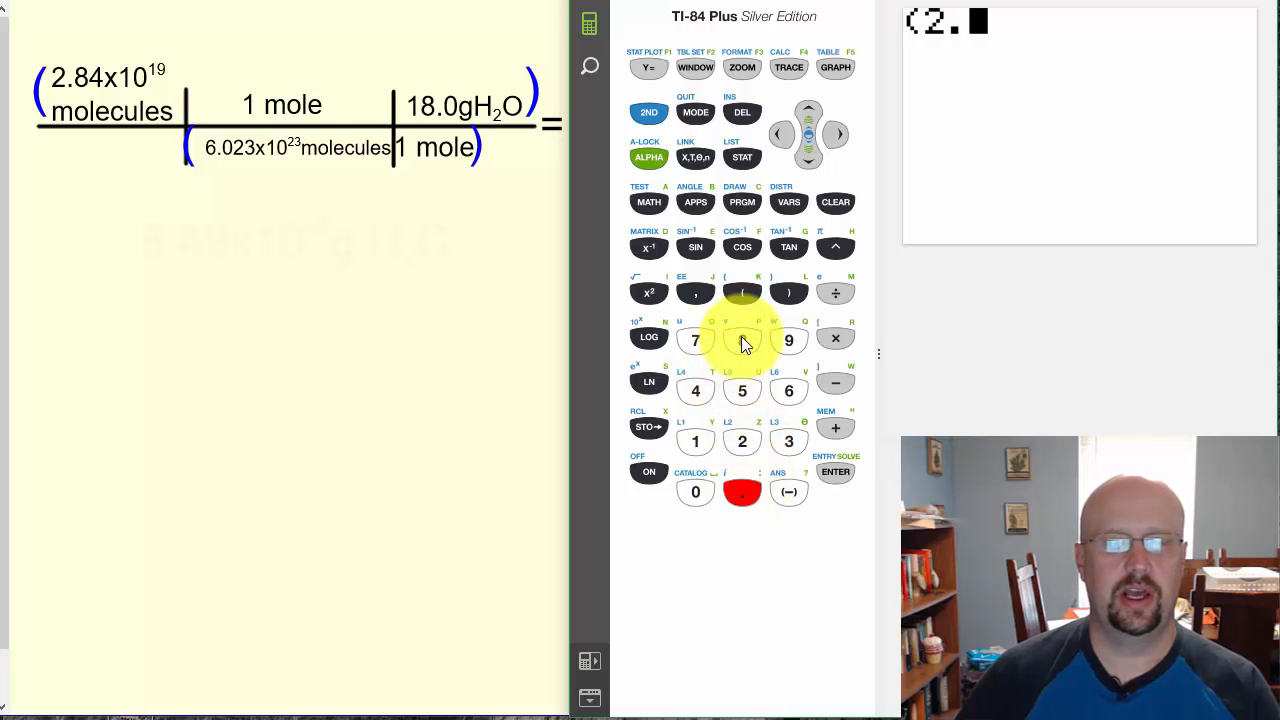
pyautogui.click(696, 390)
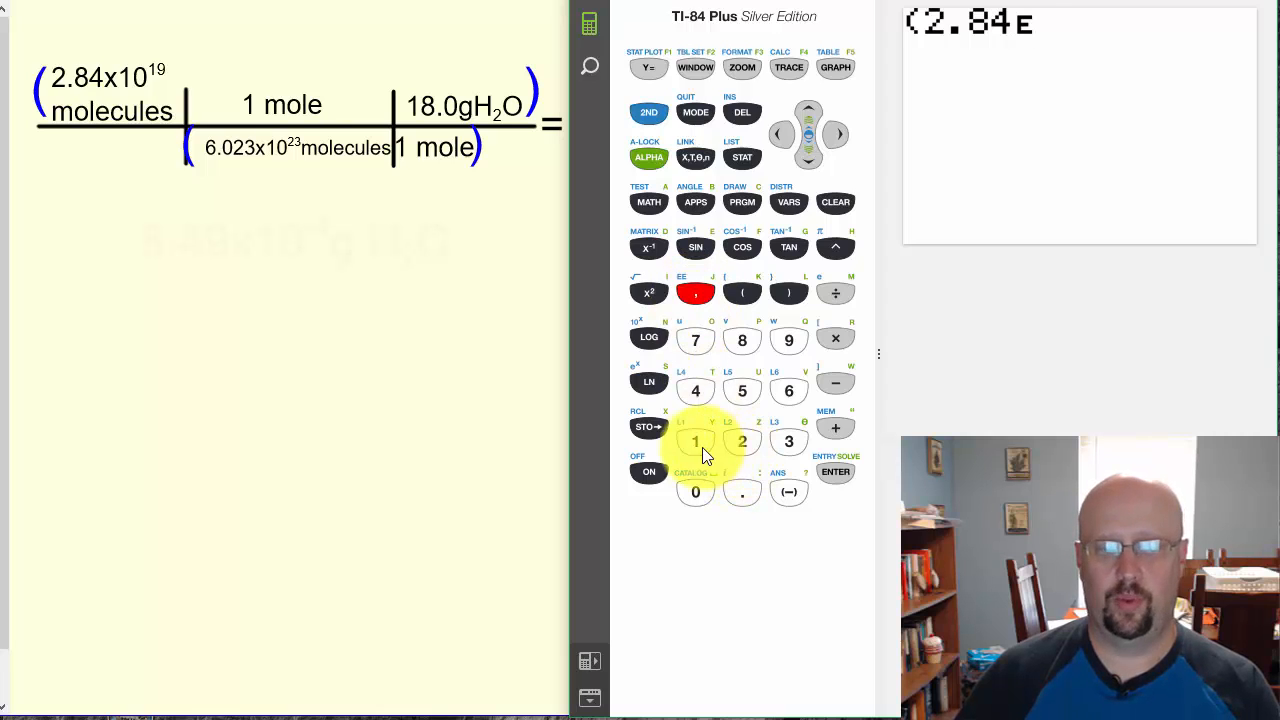
pyautogui.click(788, 340)
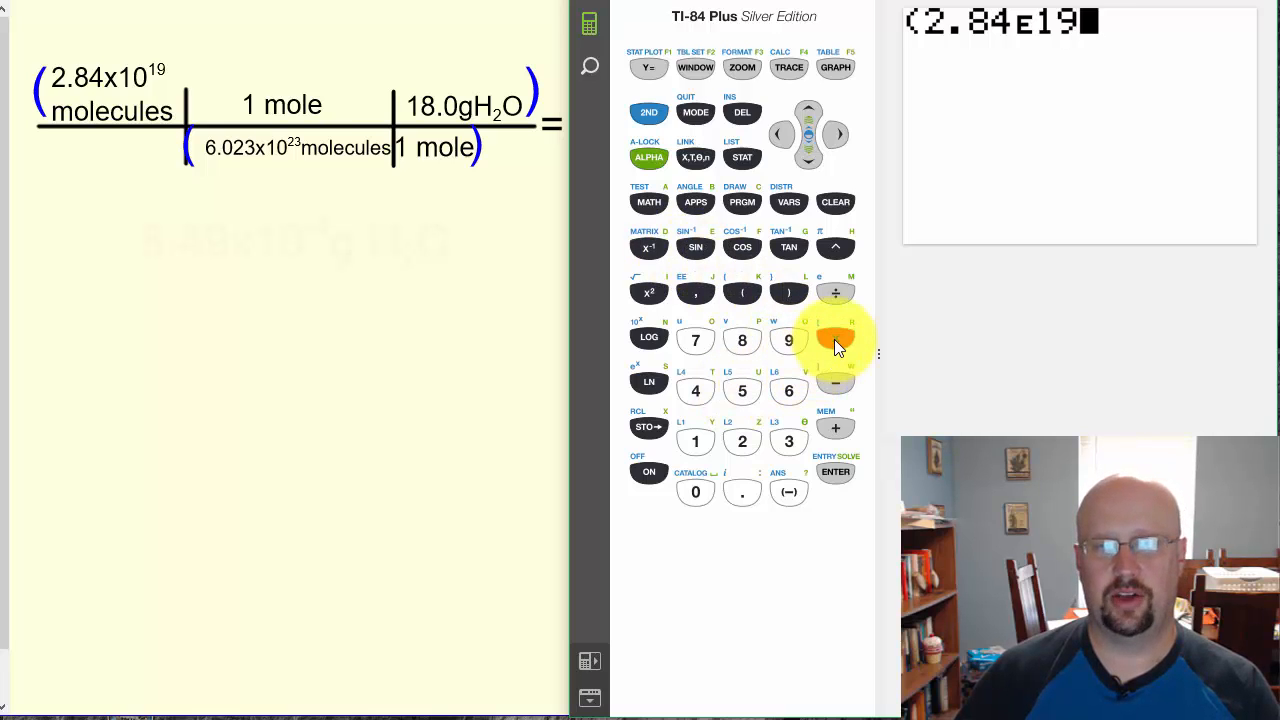
pyautogui.click(836, 336)
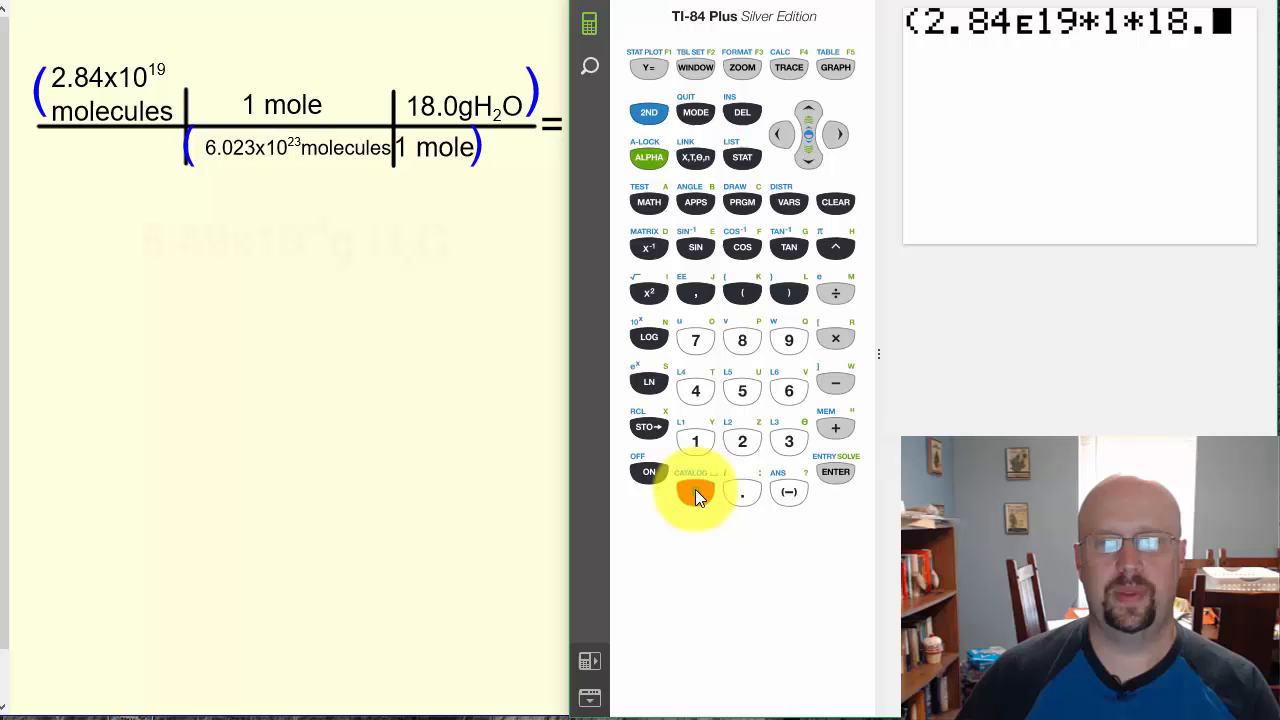
# Finish the numerator with *18.0), then begin dividing by the denominator.
pyautogui.click(696, 492)
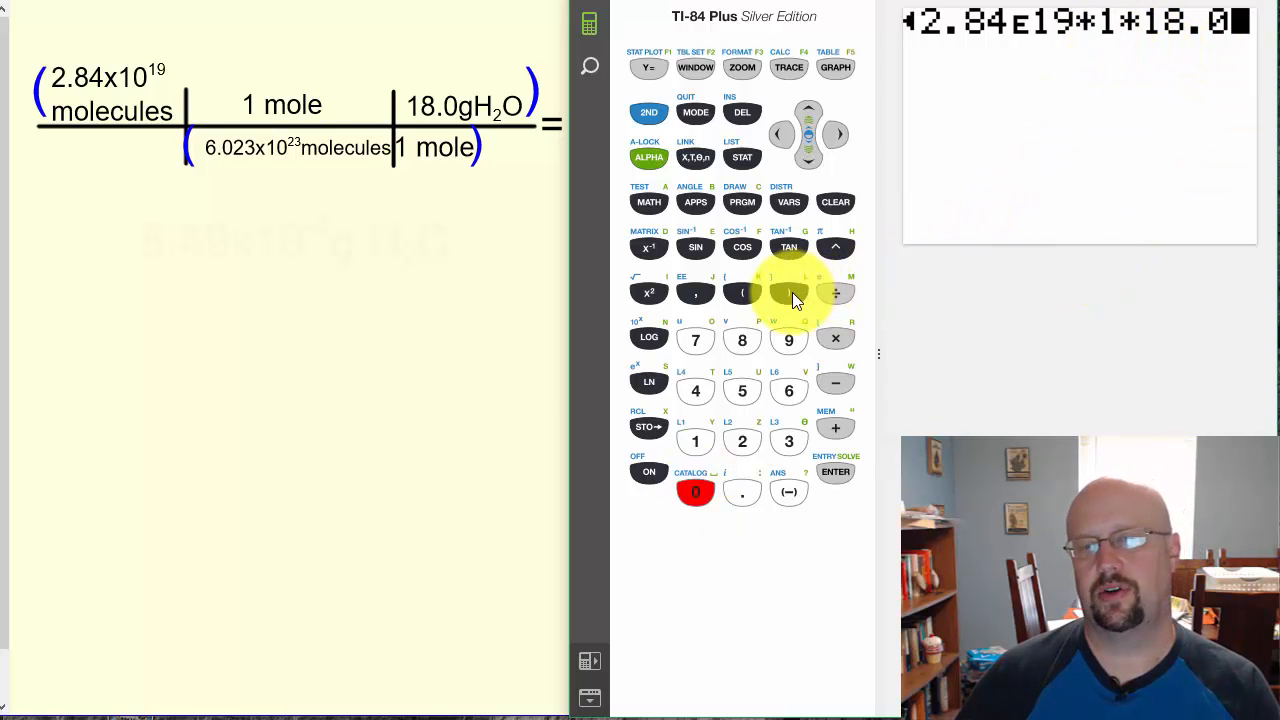
pyautogui.click(788, 292)
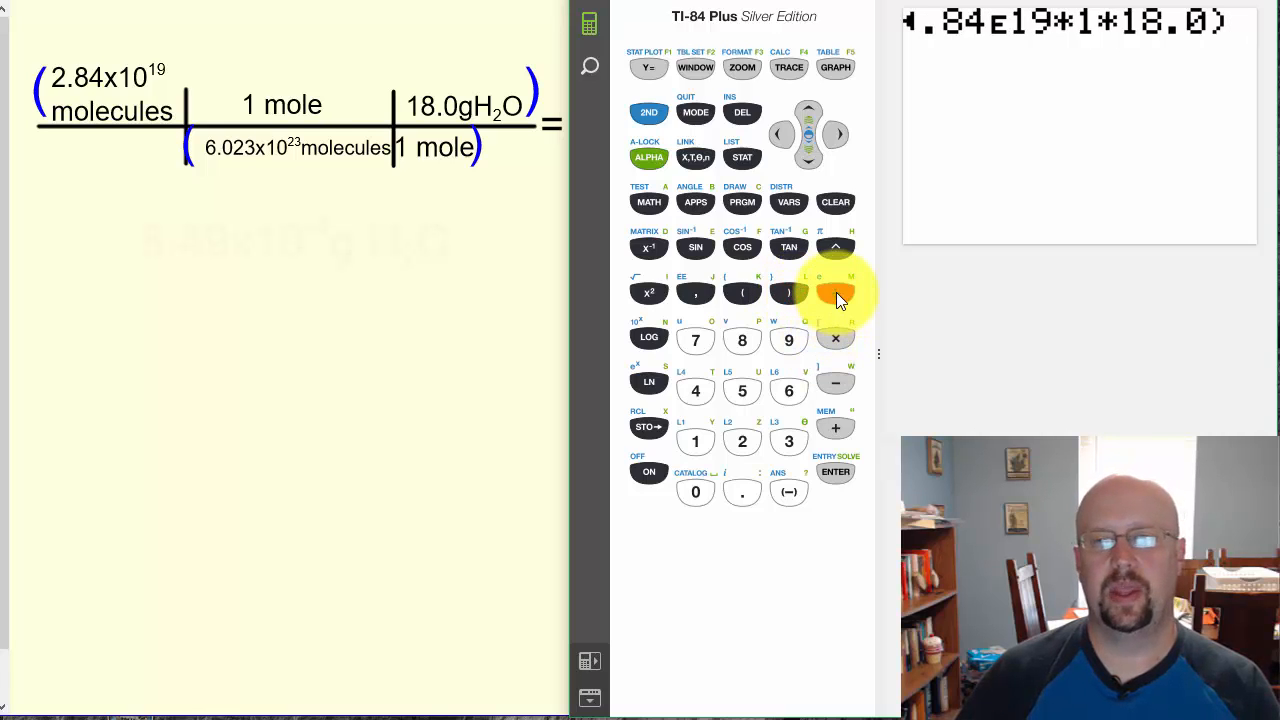
pyautogui.click(742, 292)
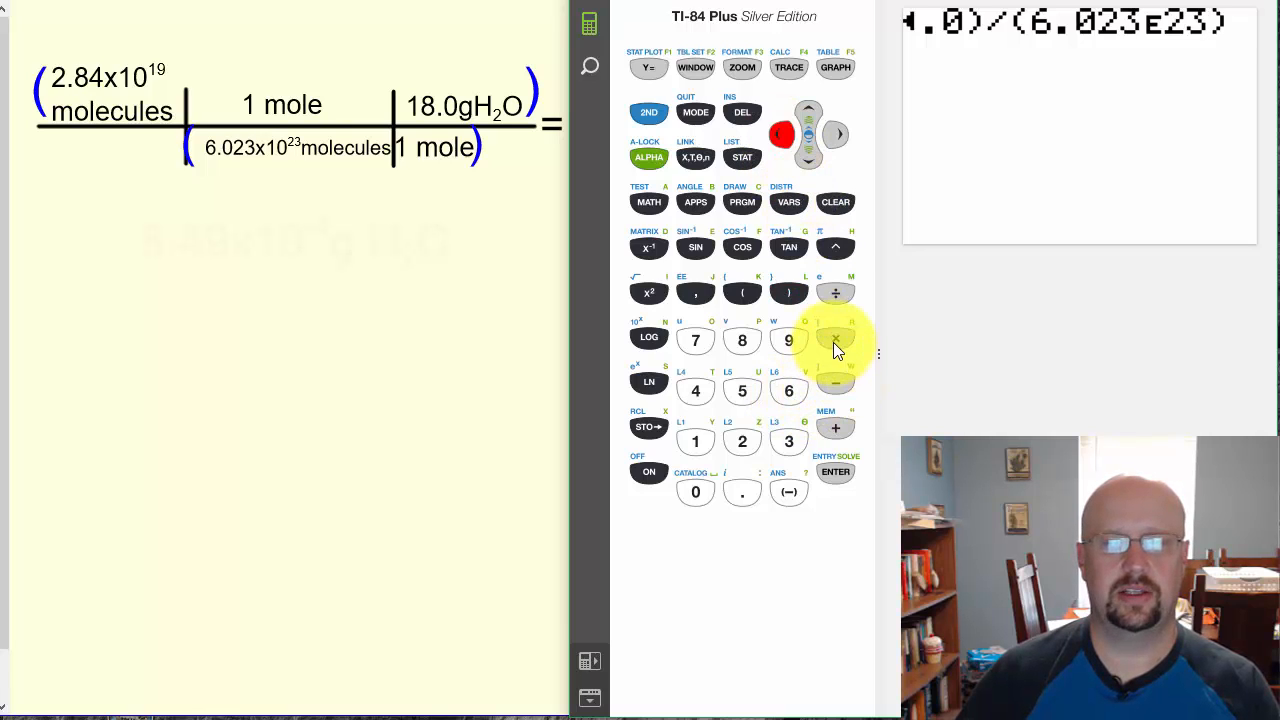
# Enter the denominator (6.023E23*1) and evaluate the expression to 8.487464719E-4 g.
pyautogui.click(836, 338)
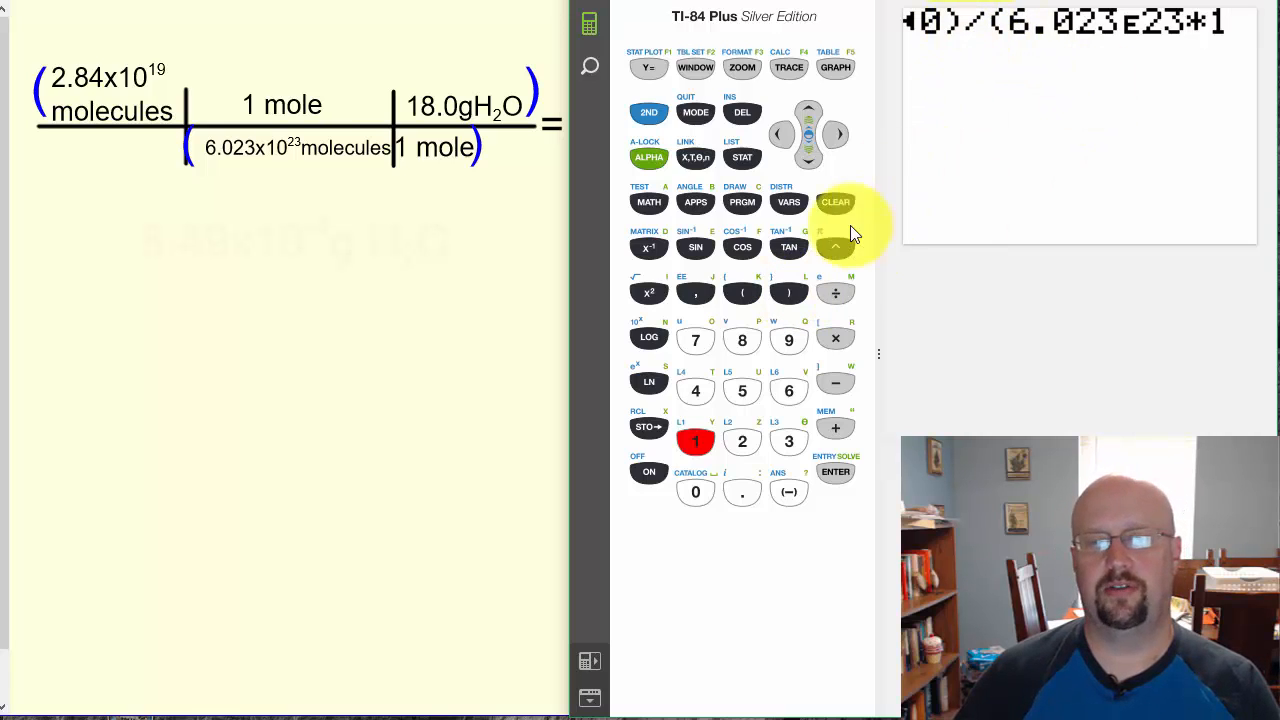
pyautogui.click(788, 292)
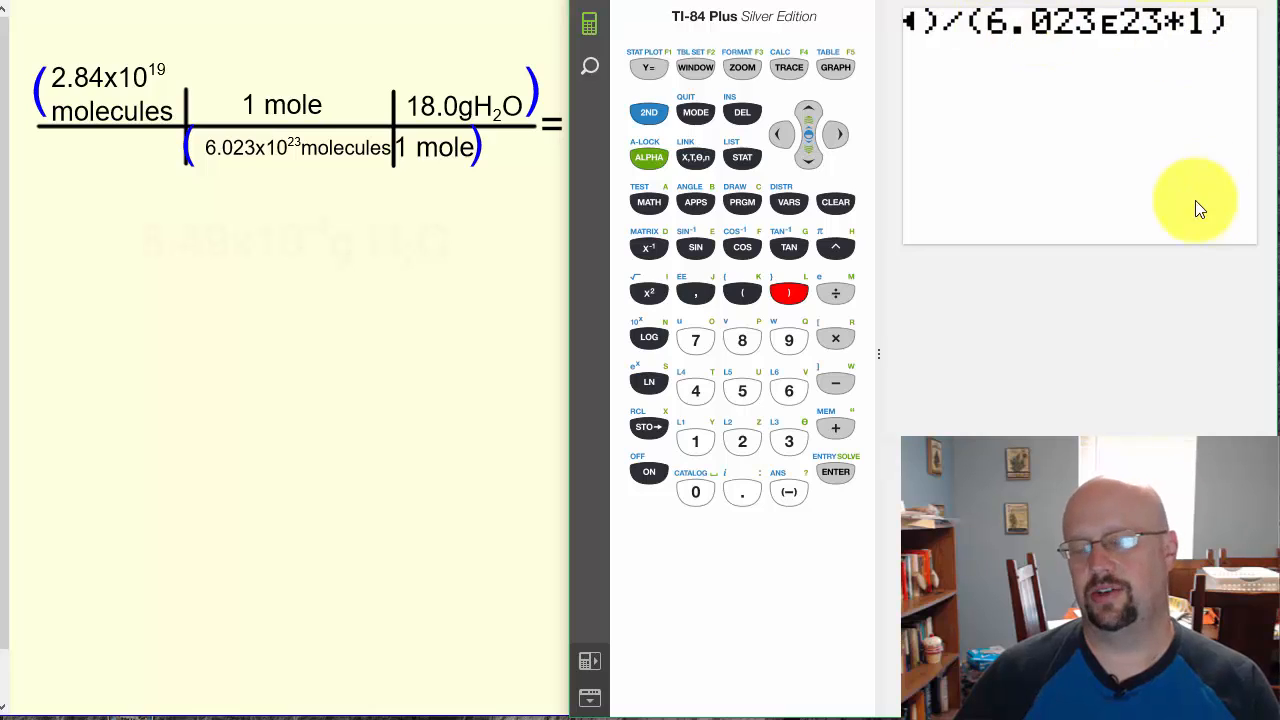
pyautogui.moveTo(1012, 378)
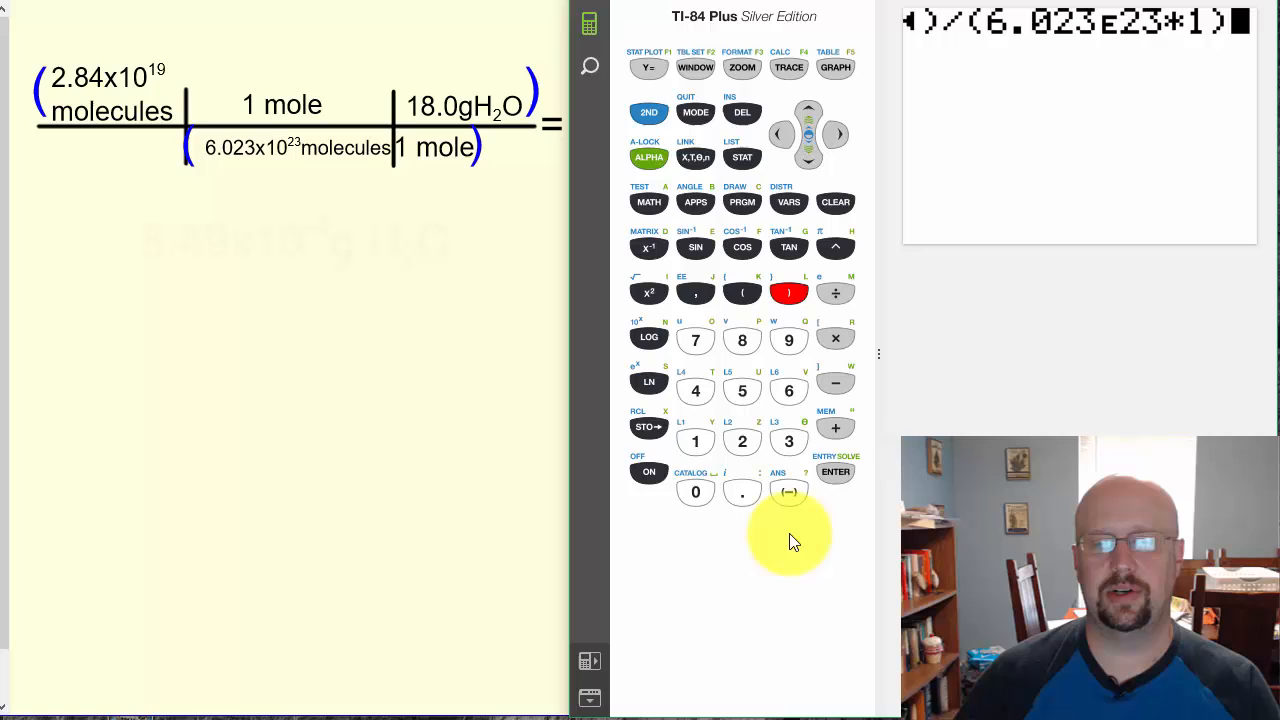
pyautogui.click(836, 472)
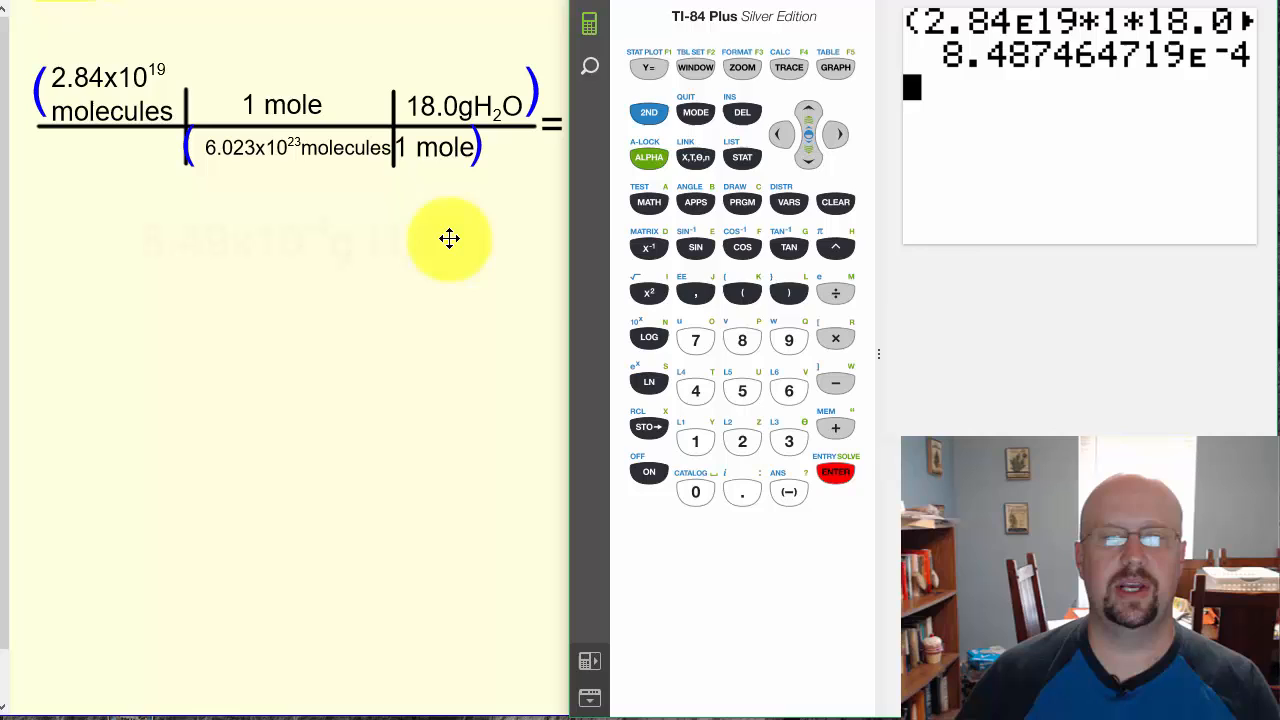
pyautogui.moveTo(260, 250)
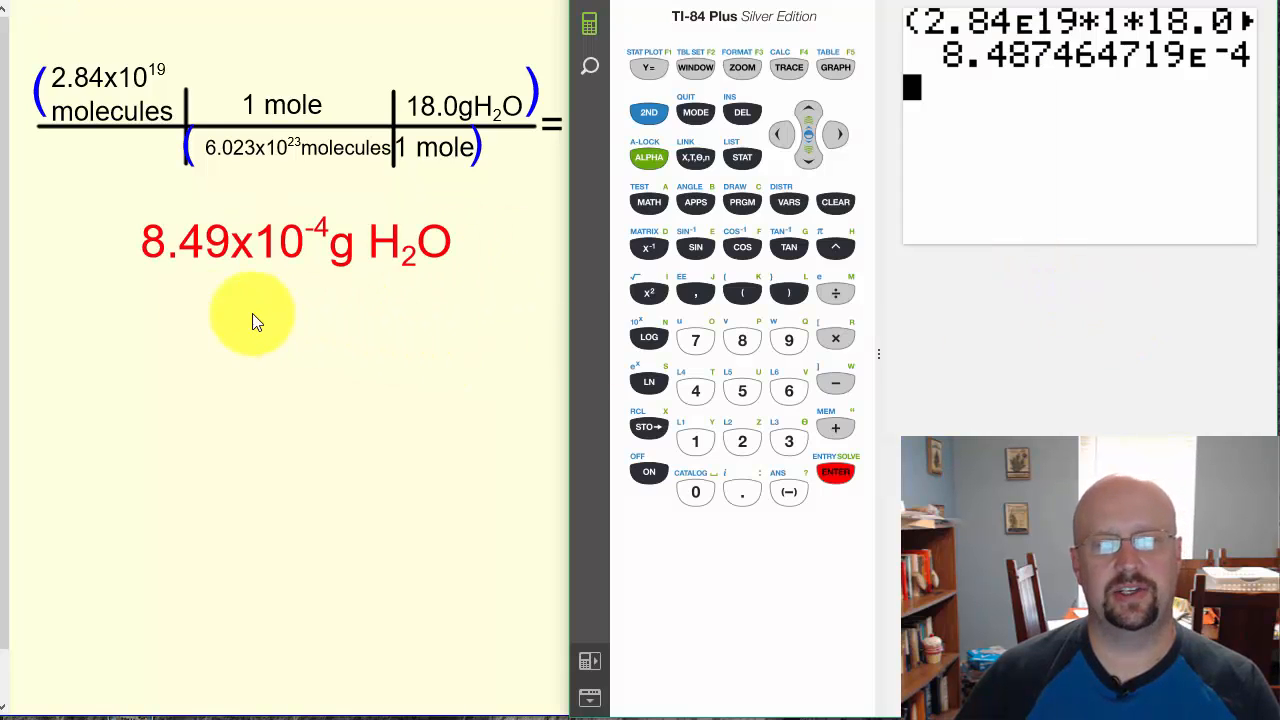
pyautogui.moveTo(1044, 80)
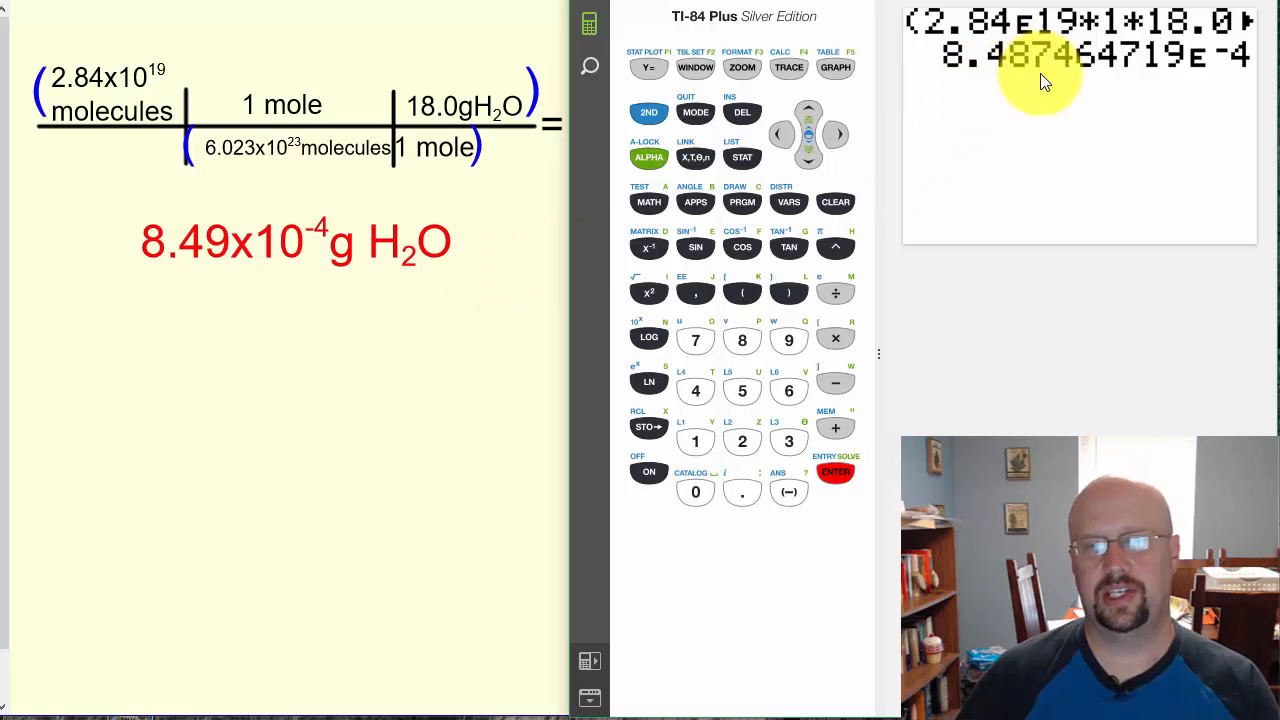